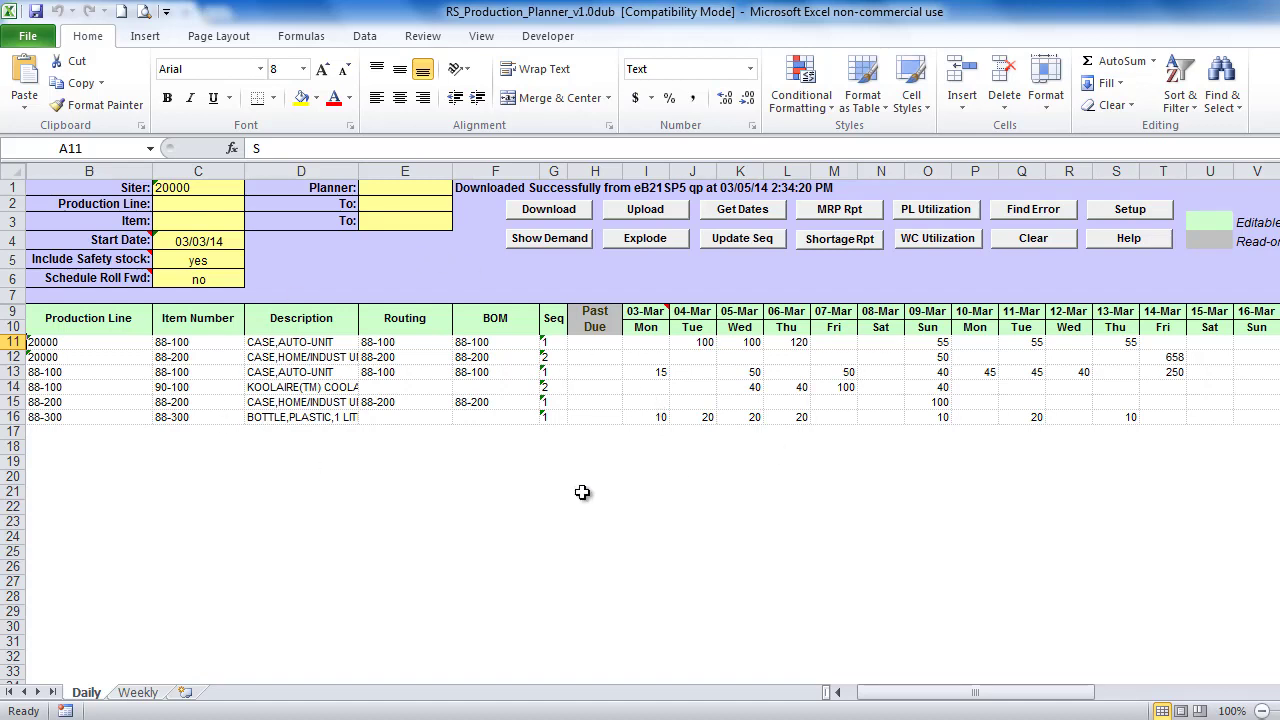
mouse_move(956, 480)
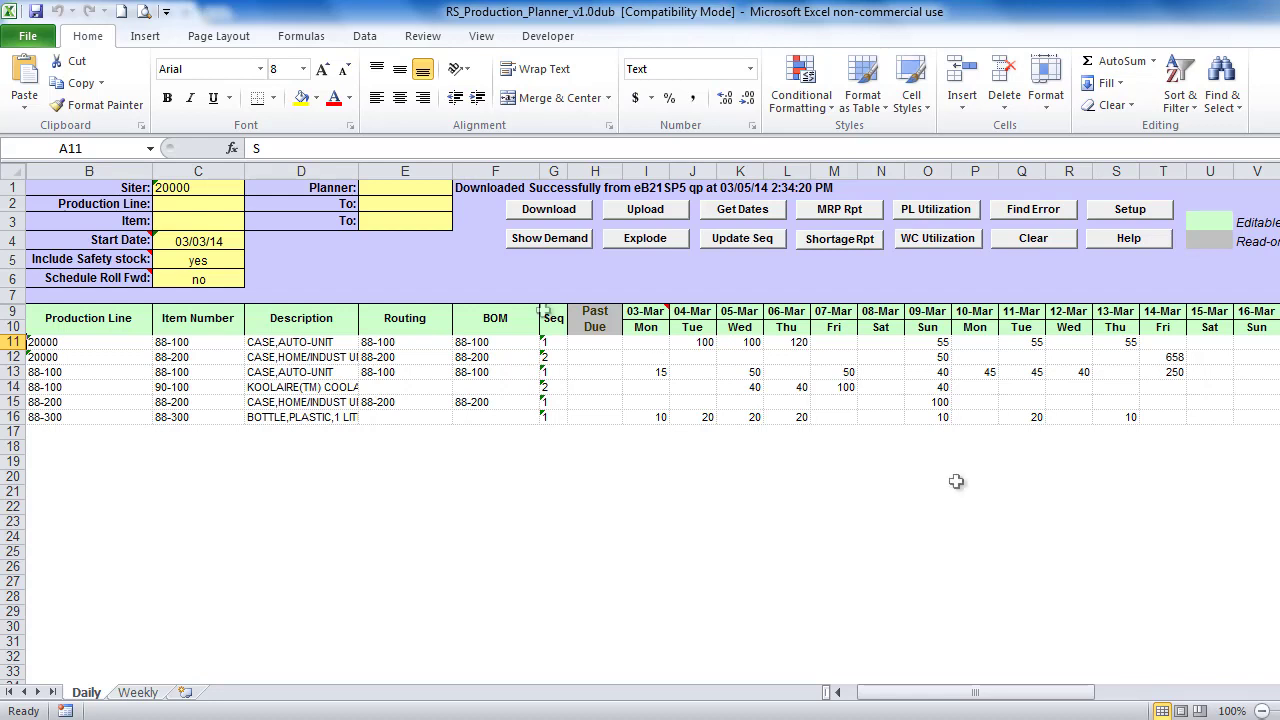
mouse_move(960, 448)
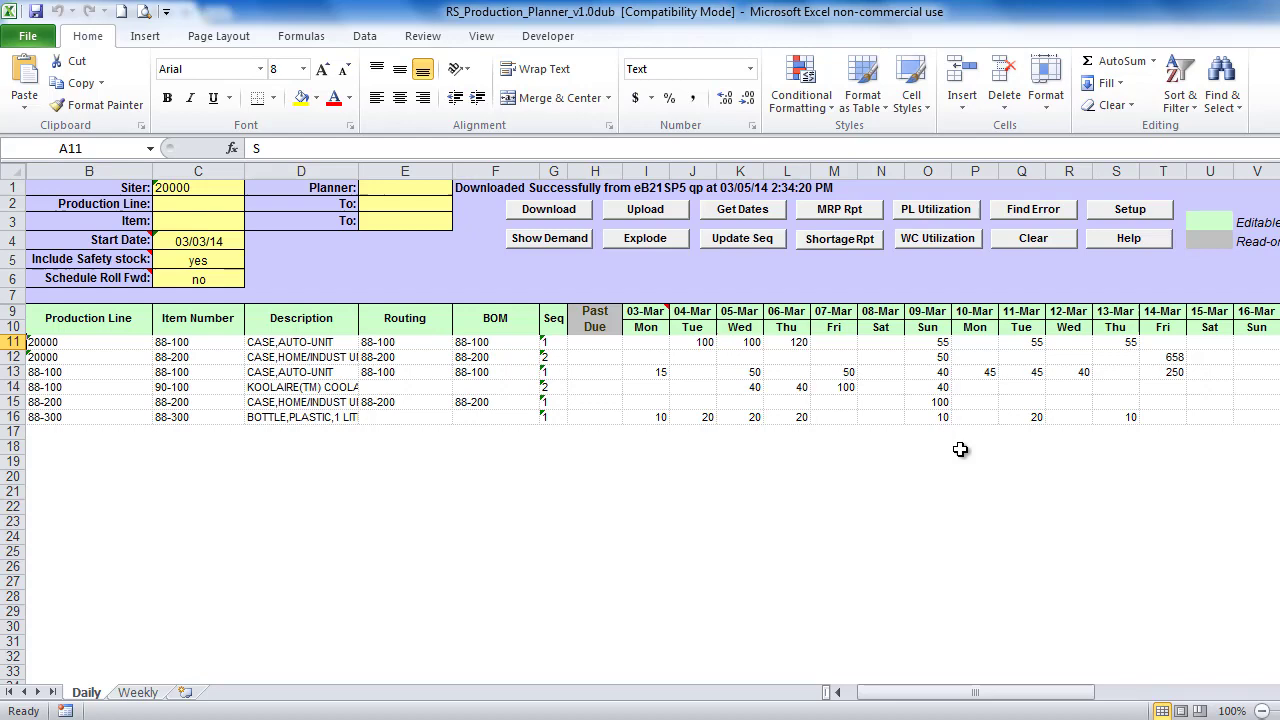
mouse_move(736, 372)
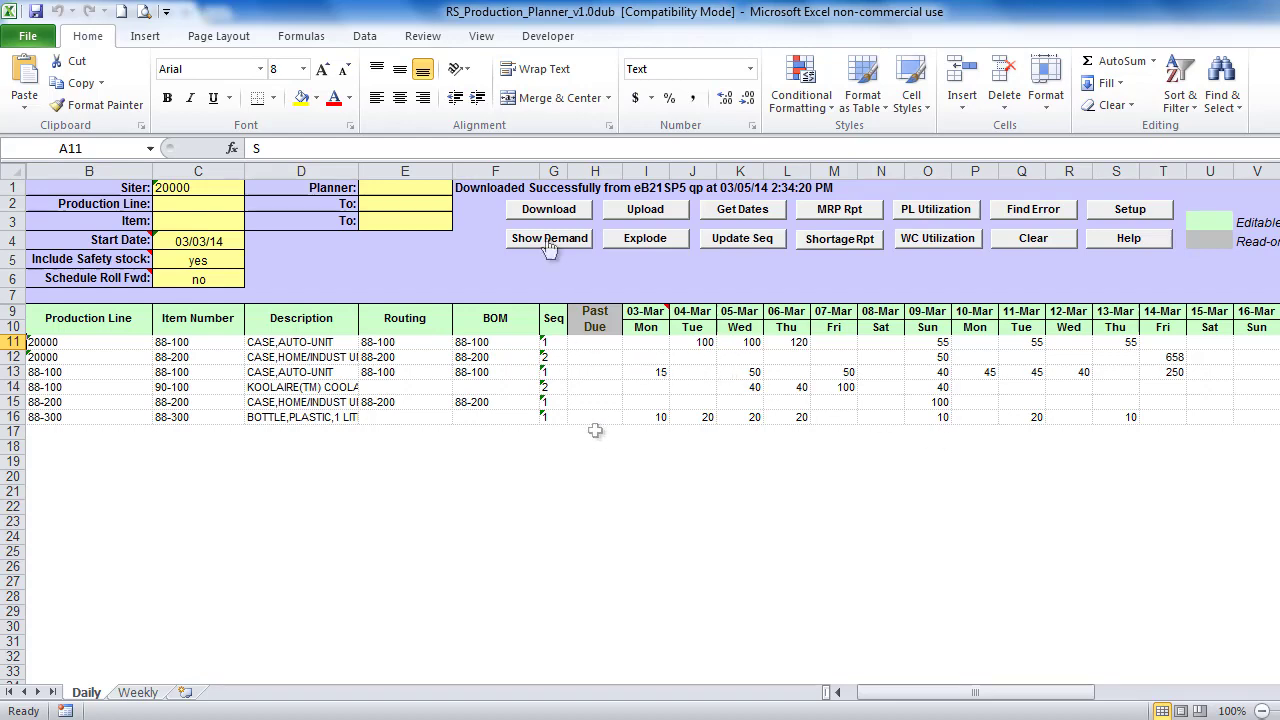
Load net demand and planned orders via Show Demand, then switch to the NetReq report sheet.
left_click(548, 238)
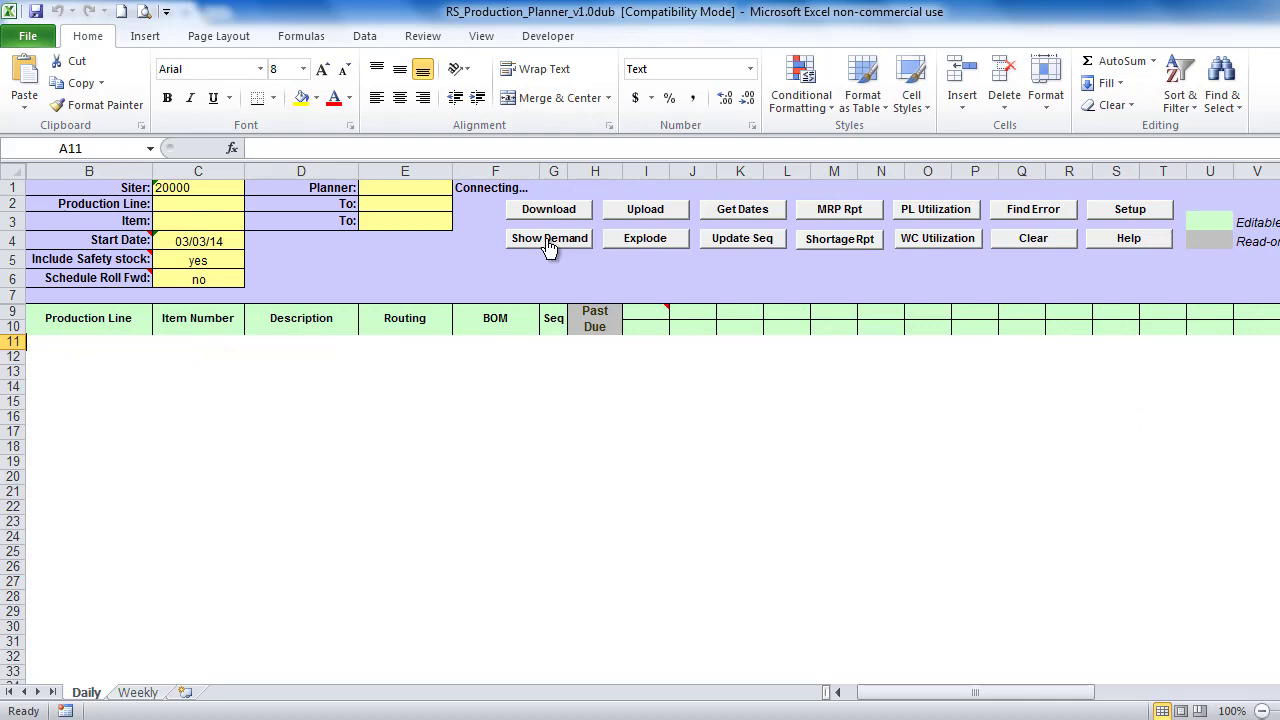
left_click(548, 238)
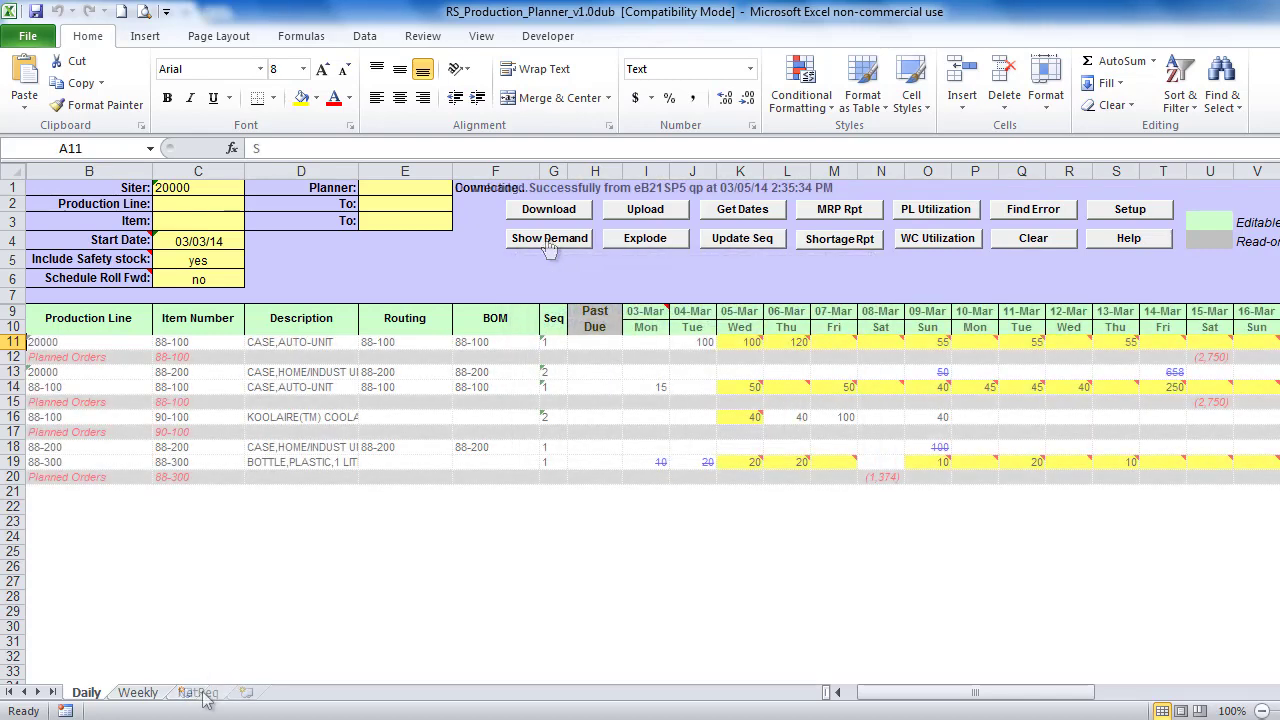
left_click(196, 692)
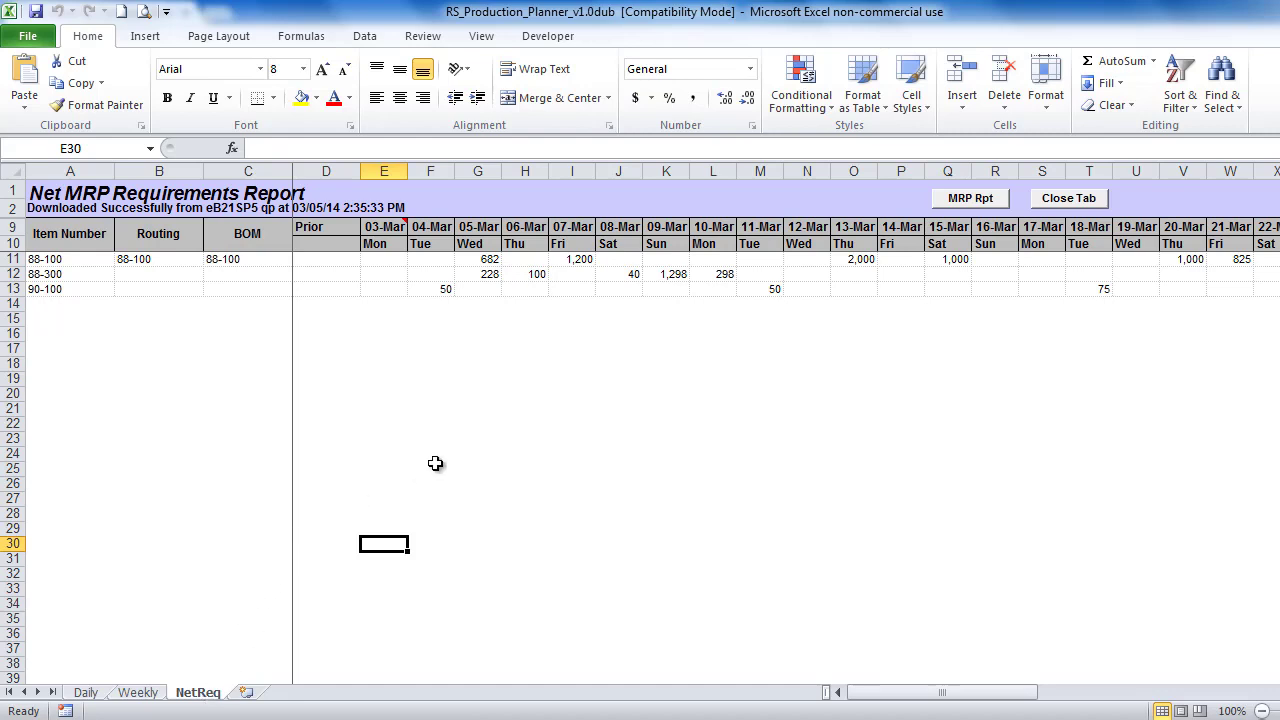
mouse_move(712, 332)
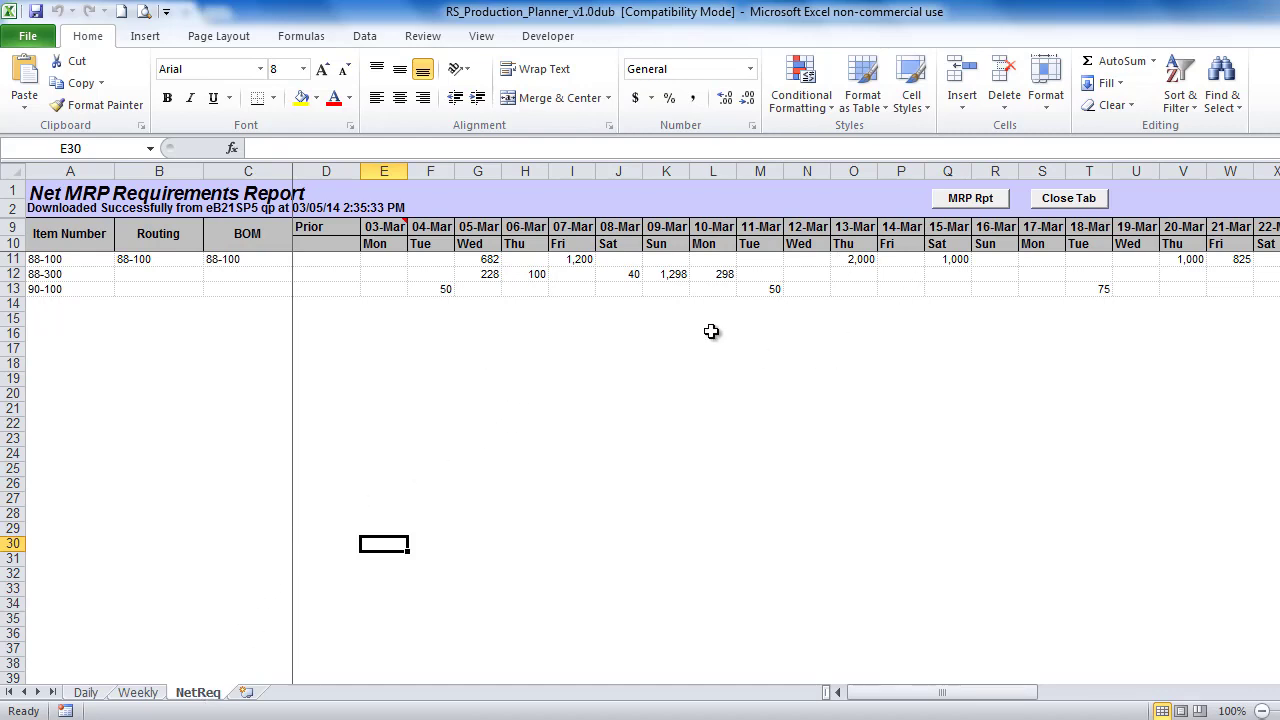
mouse_move(708, 326)
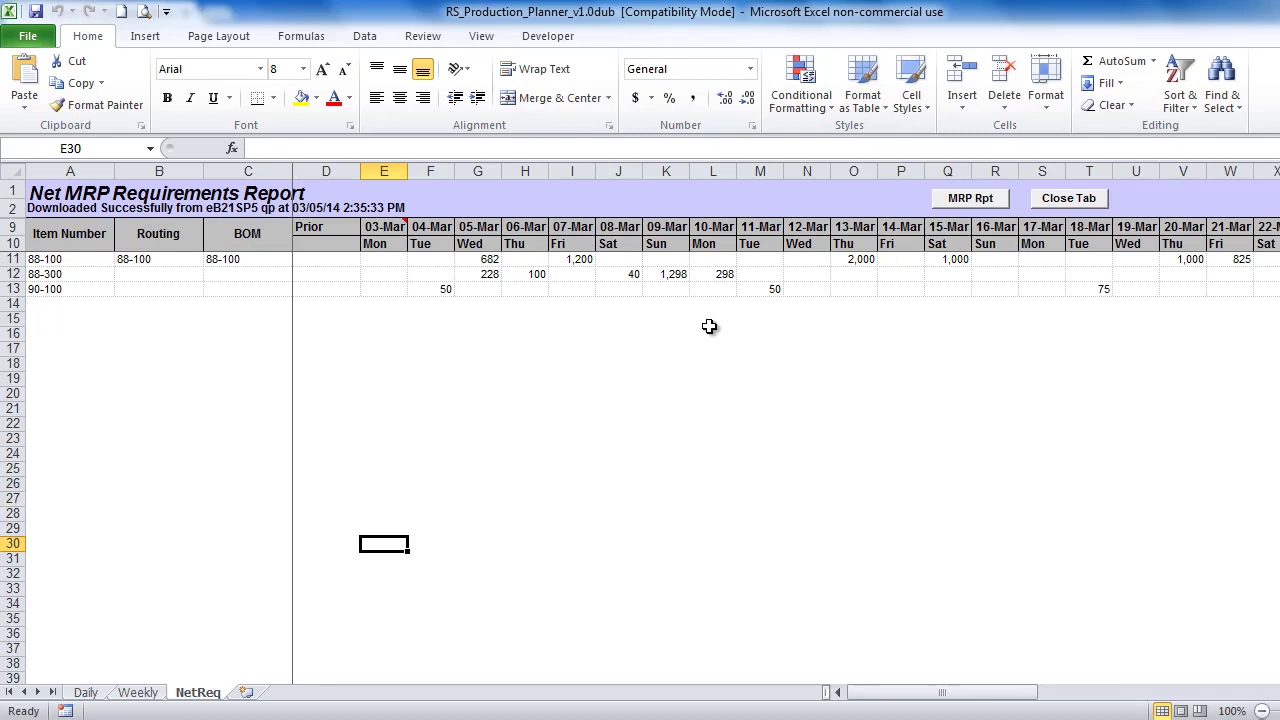
Review the Planned Orders row and the flagged 06-Mar quantity for item 88-100 on the Daily sheet.
left_click(88, 692)
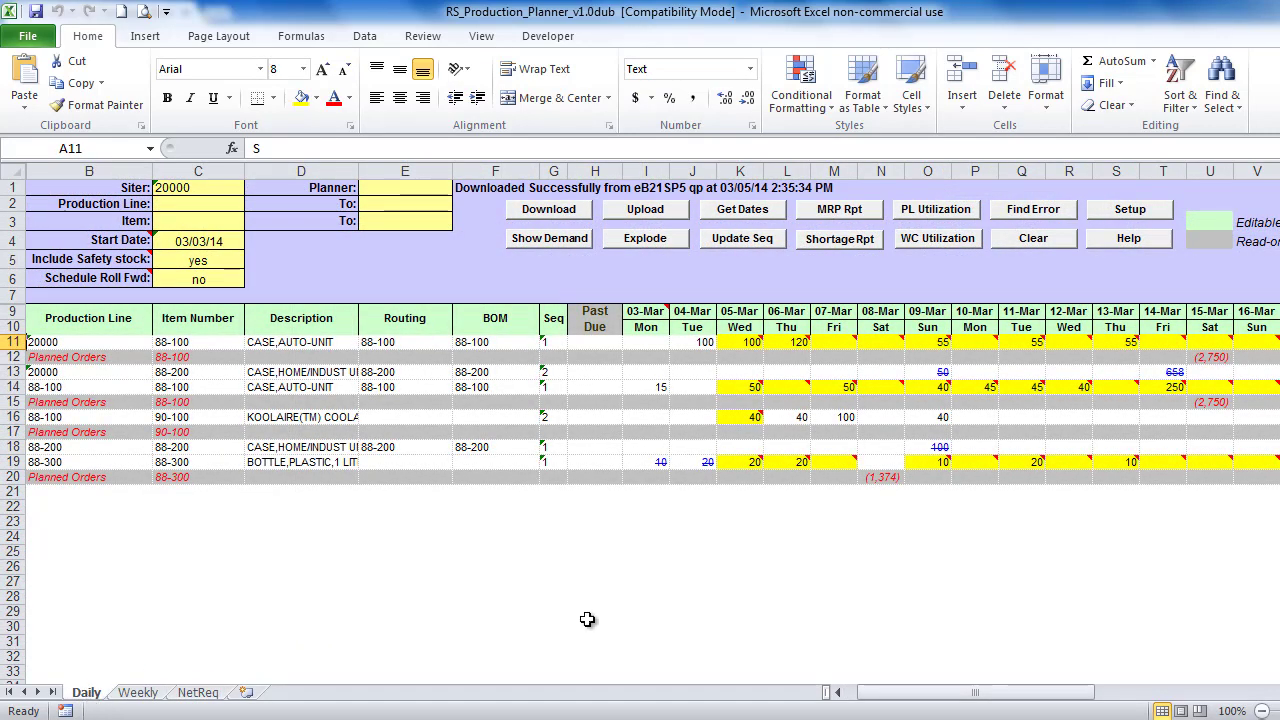
mouse_move(928, 382)
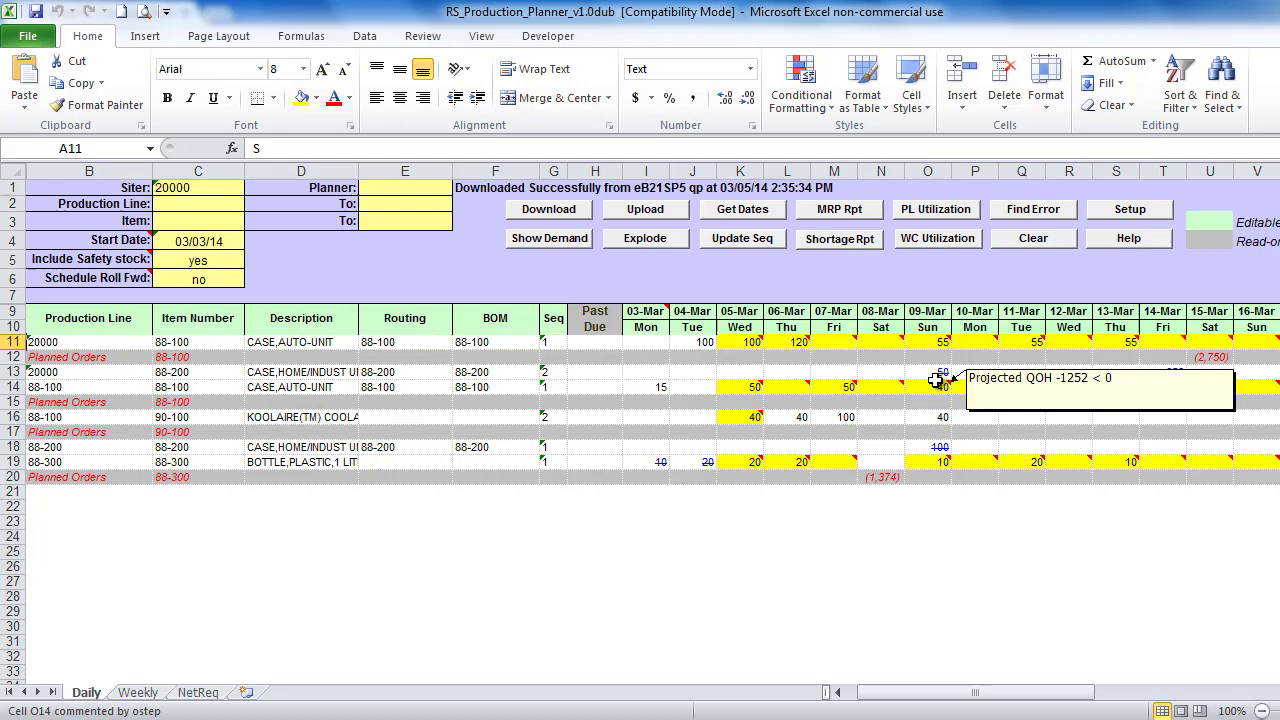
mouse_move(818, 388)
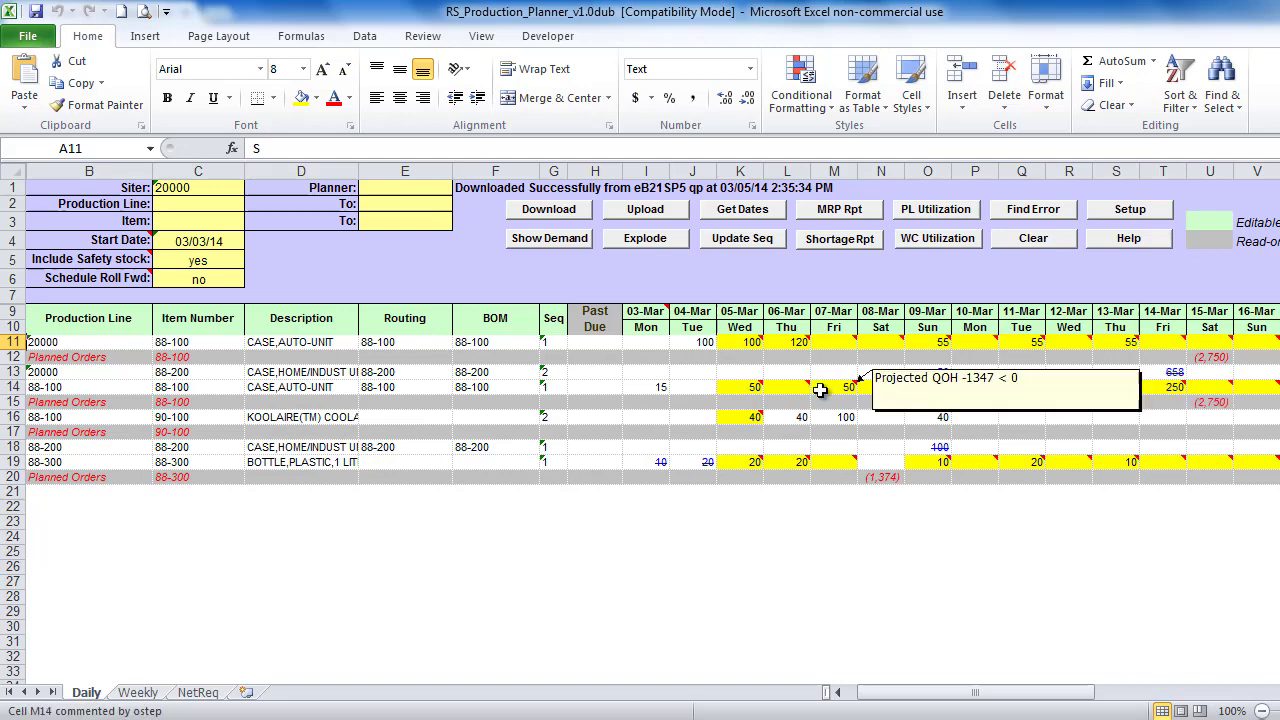
mouse_move(892, 318)
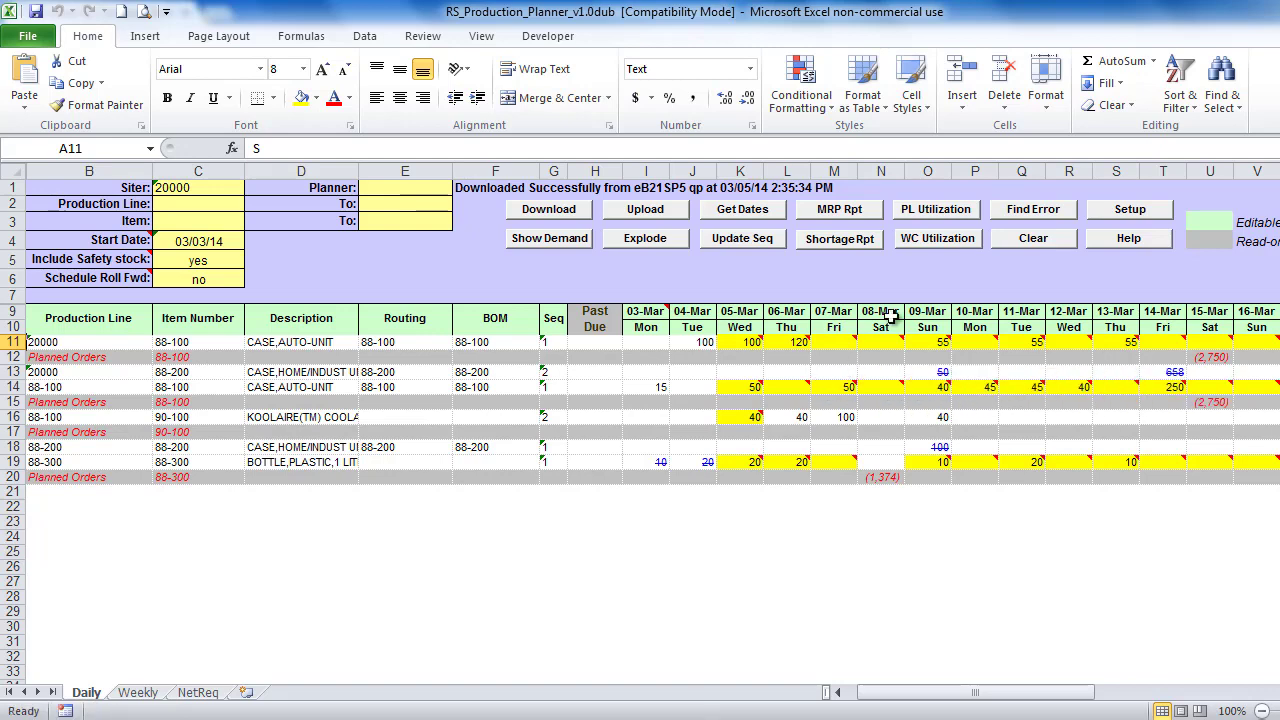
mouse_move(746, 344)
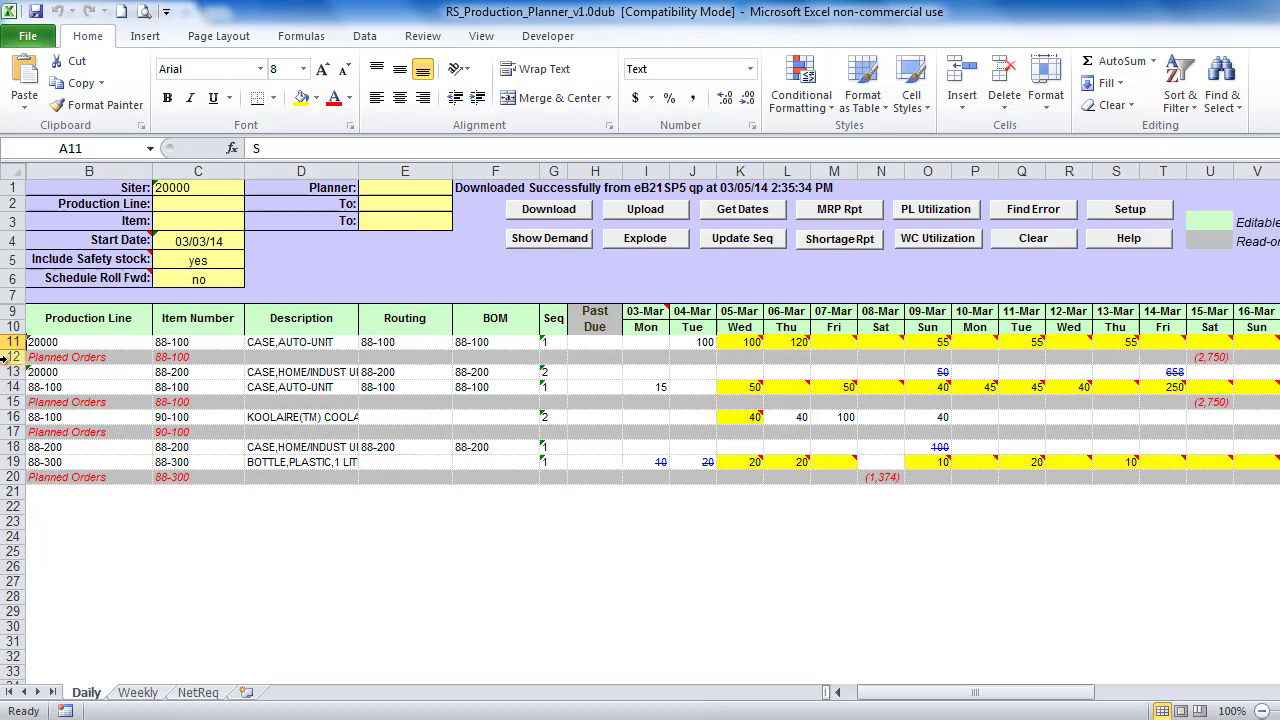
left_click(68, 356)
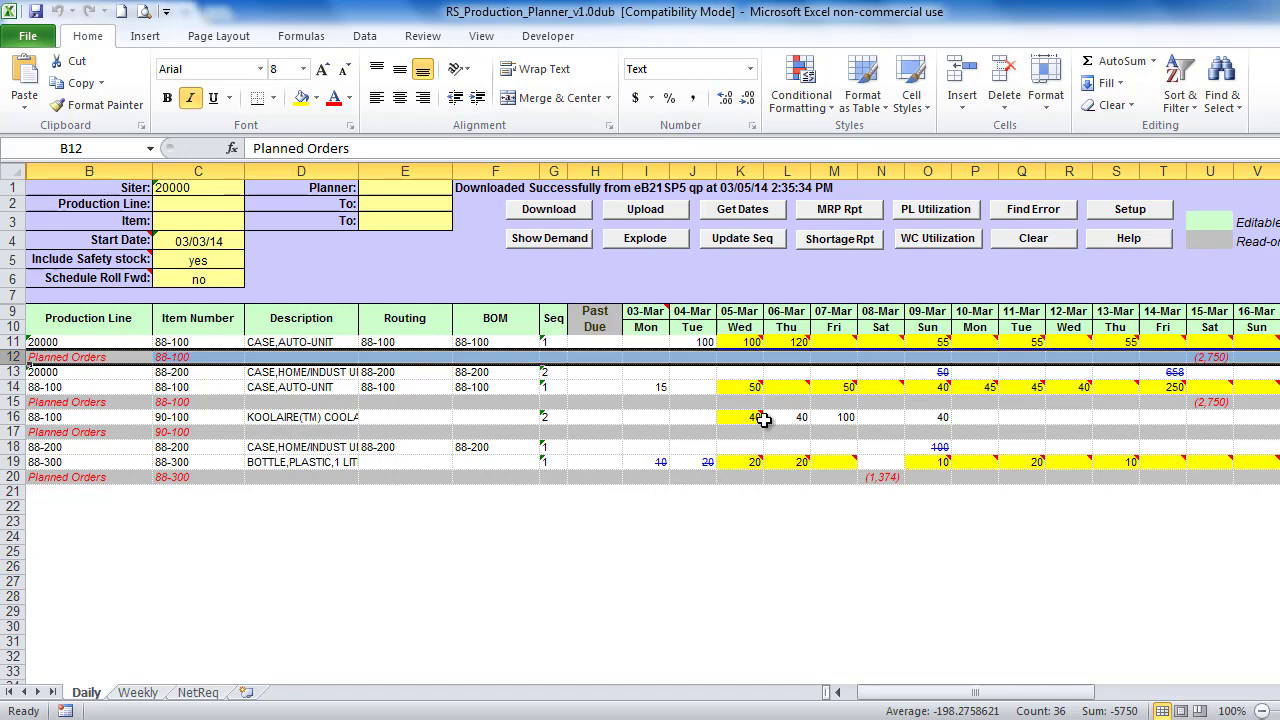
left_click(788, 386)
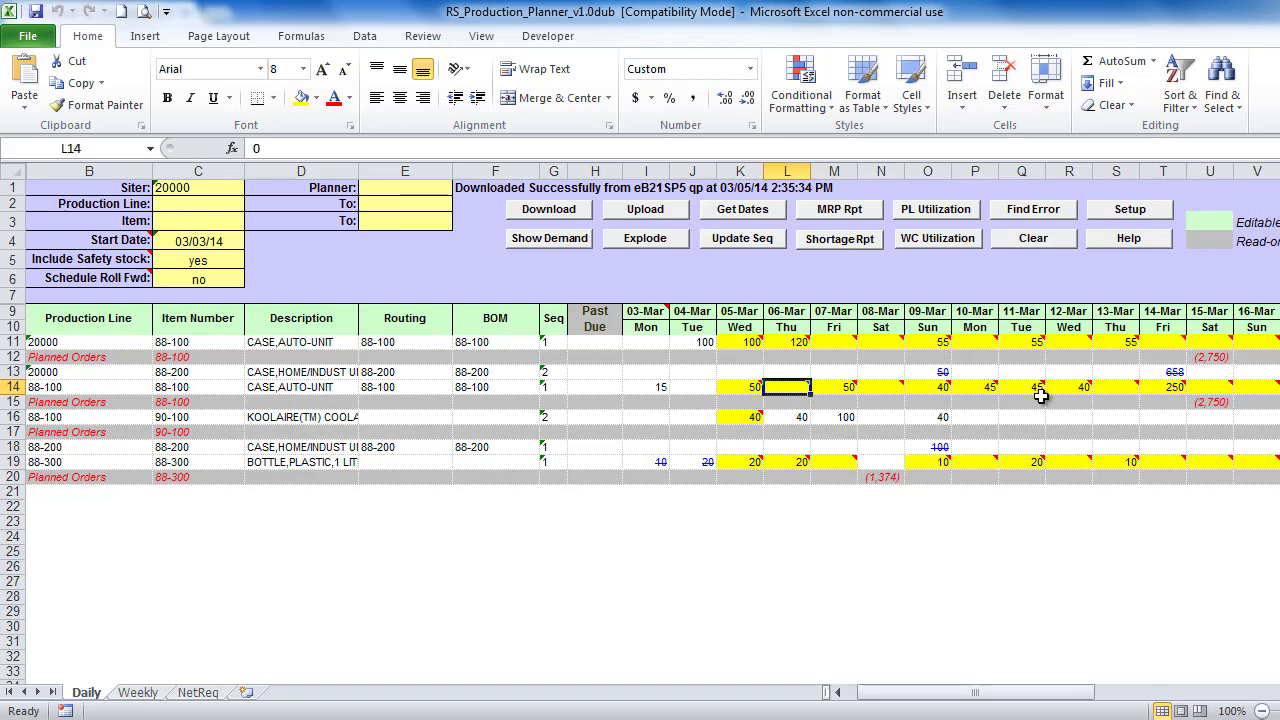
mouse_move(856, 460)
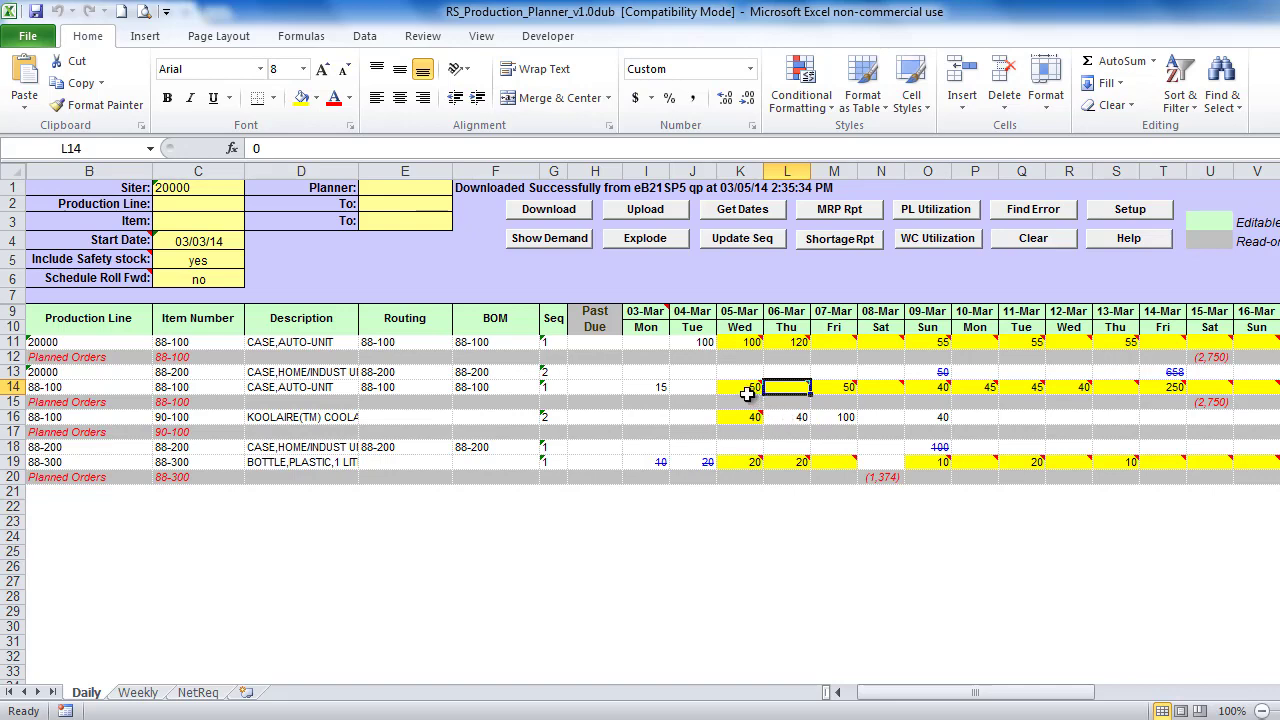
mouse_move(748, 390)
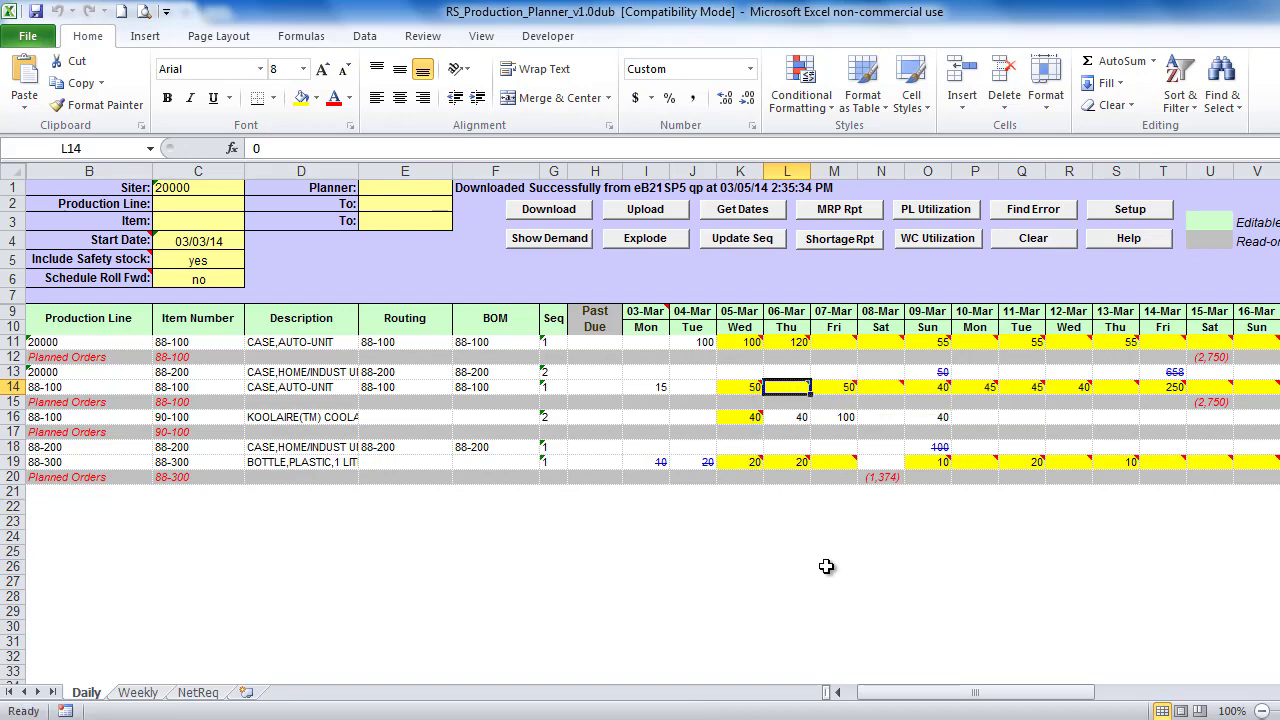
mouse_move(764, 544)
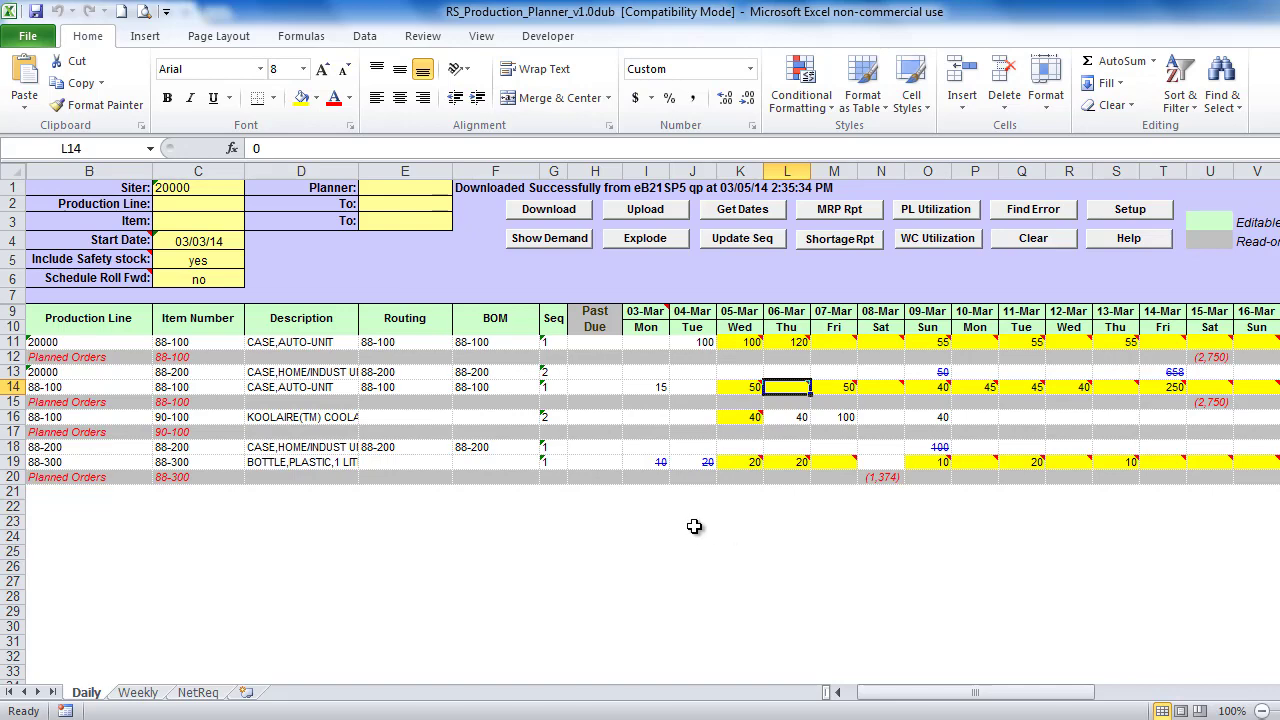
mouse_move(668, 522)
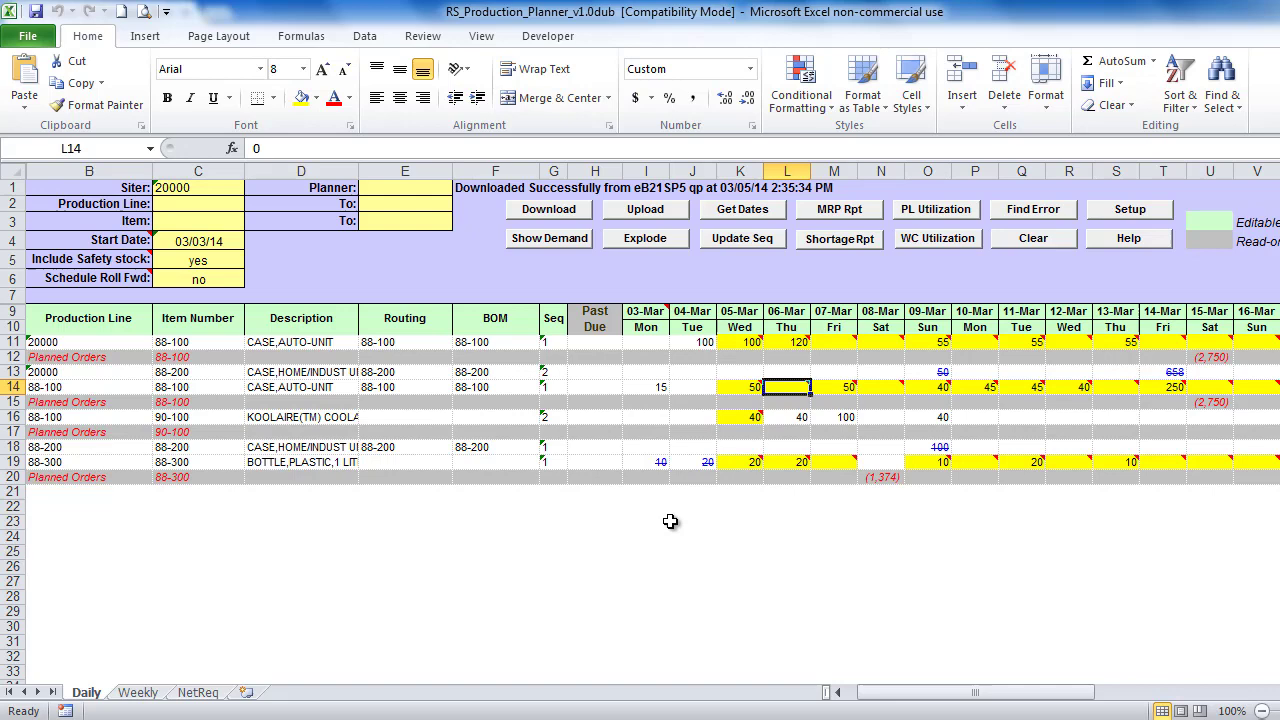
mouse_move(670, 502)
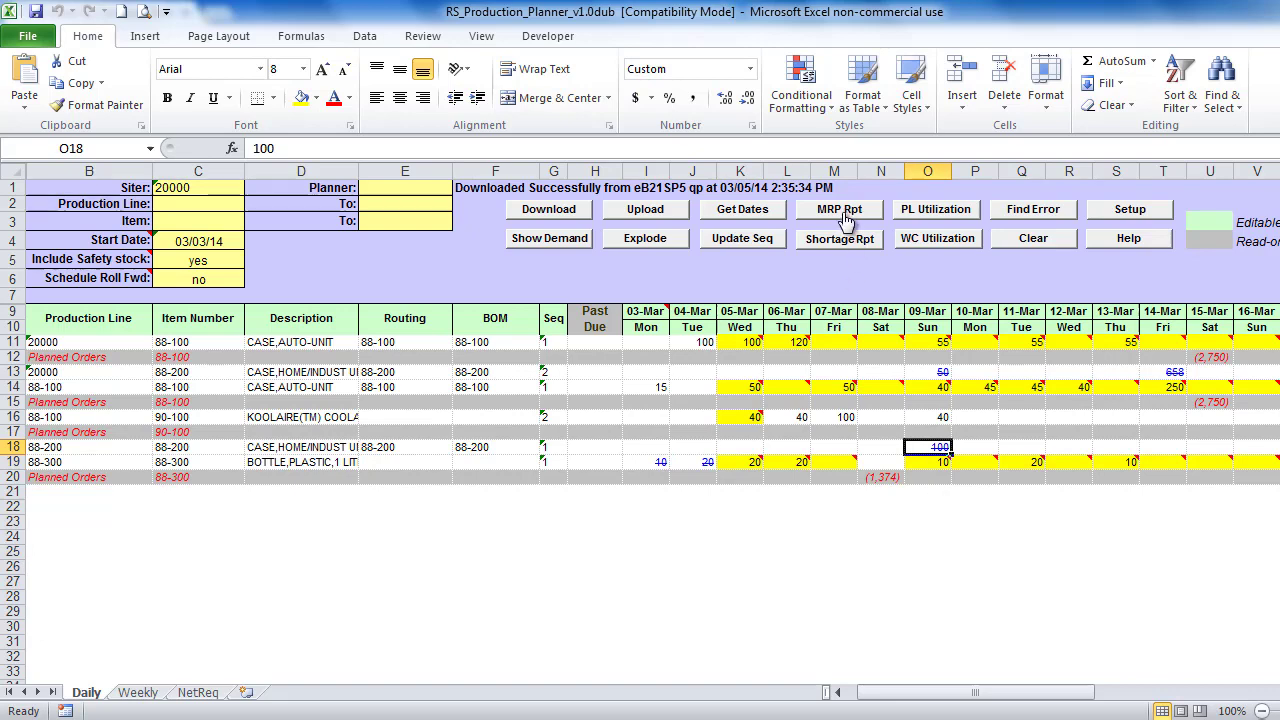
View the MRP detail report for item 88-200, scroll through it, and close the QAD Output window.
left_click(840, 210)
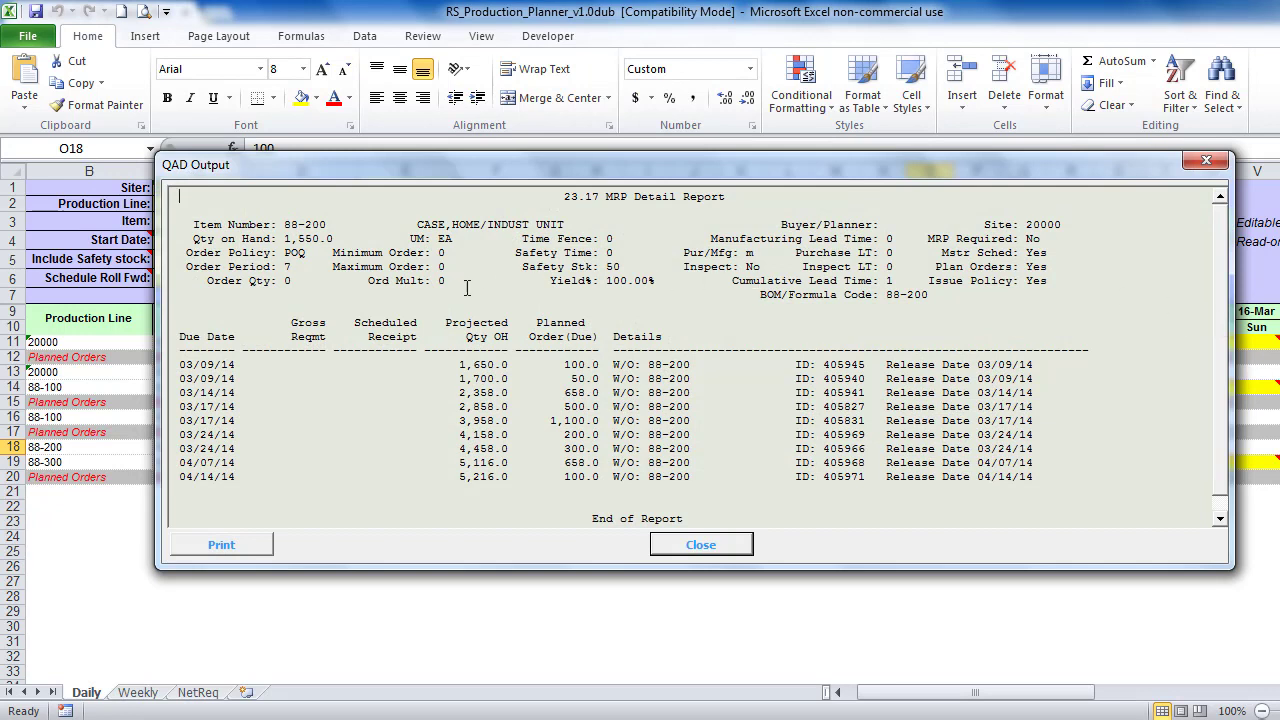
mouse_move(942, 396)
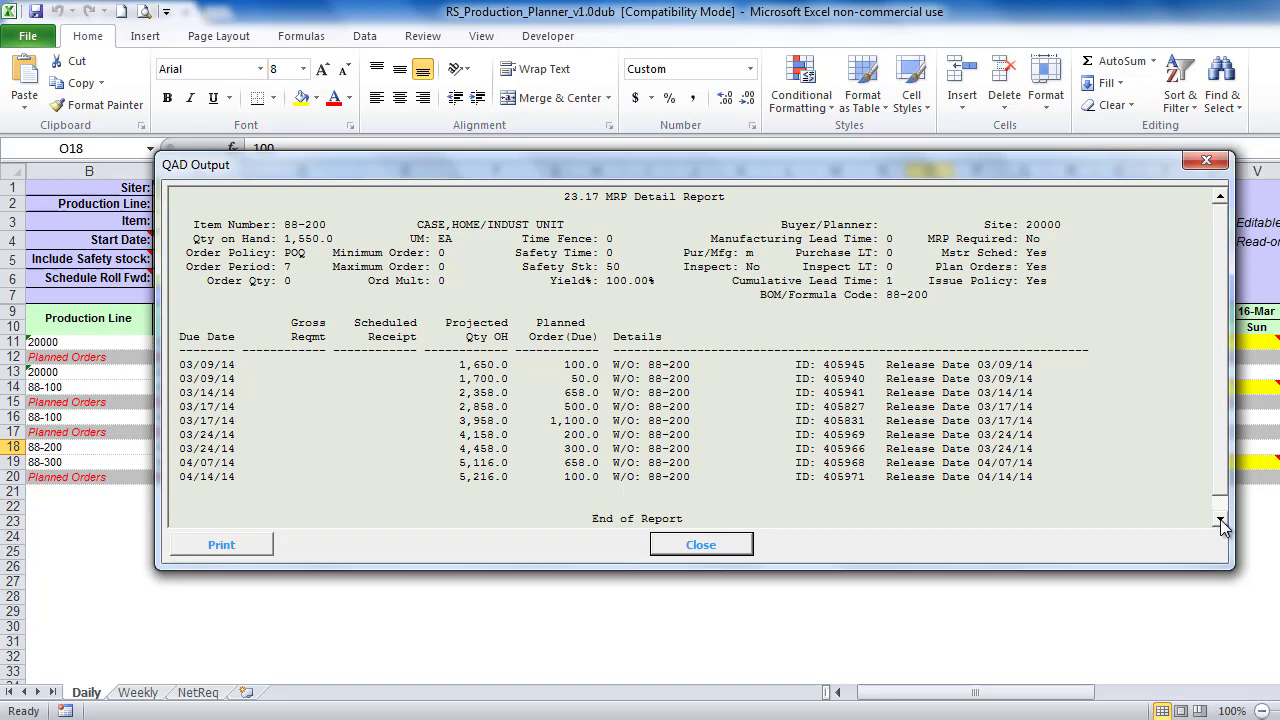
scroll("down", 3)
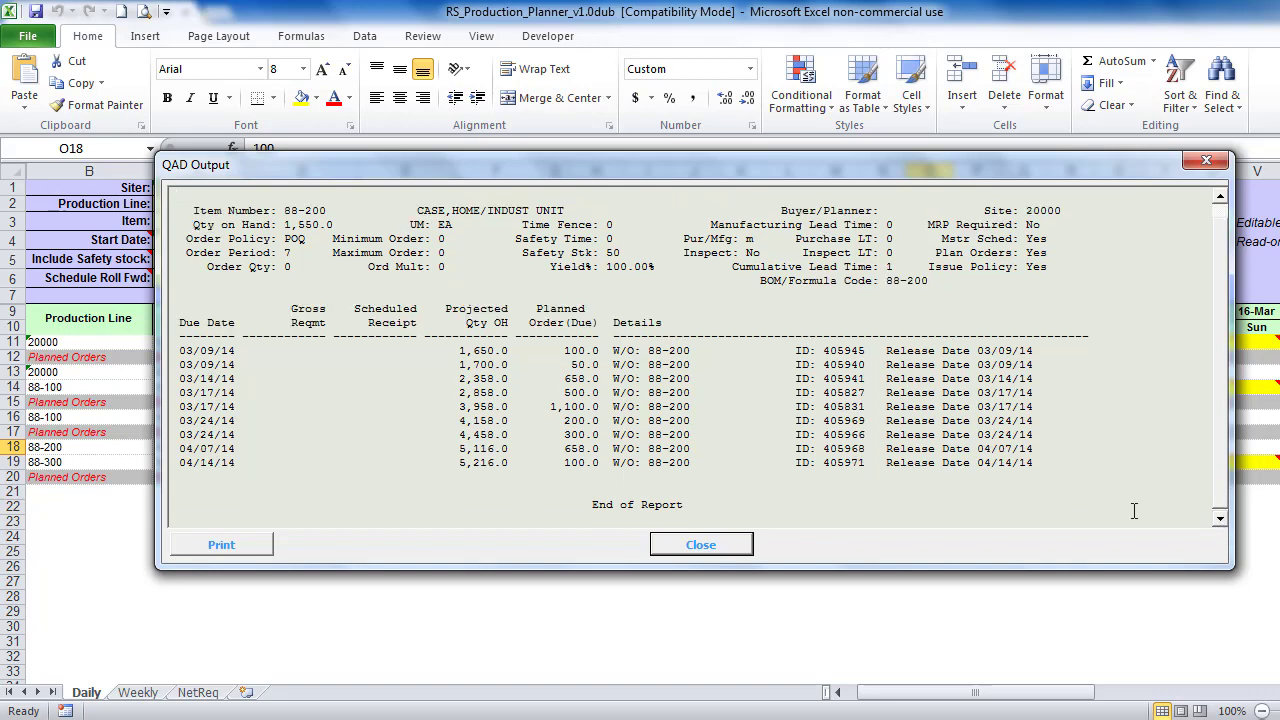
left_click(700, 544)
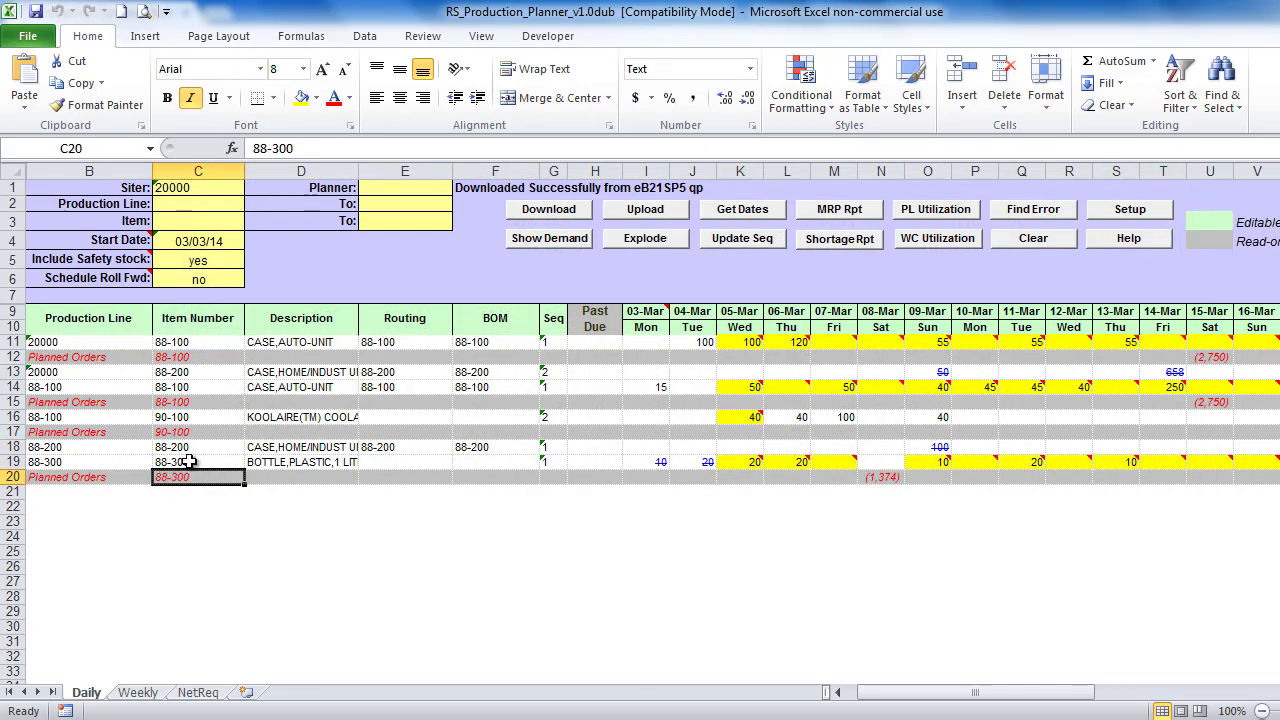
mouse_move(192, 480)
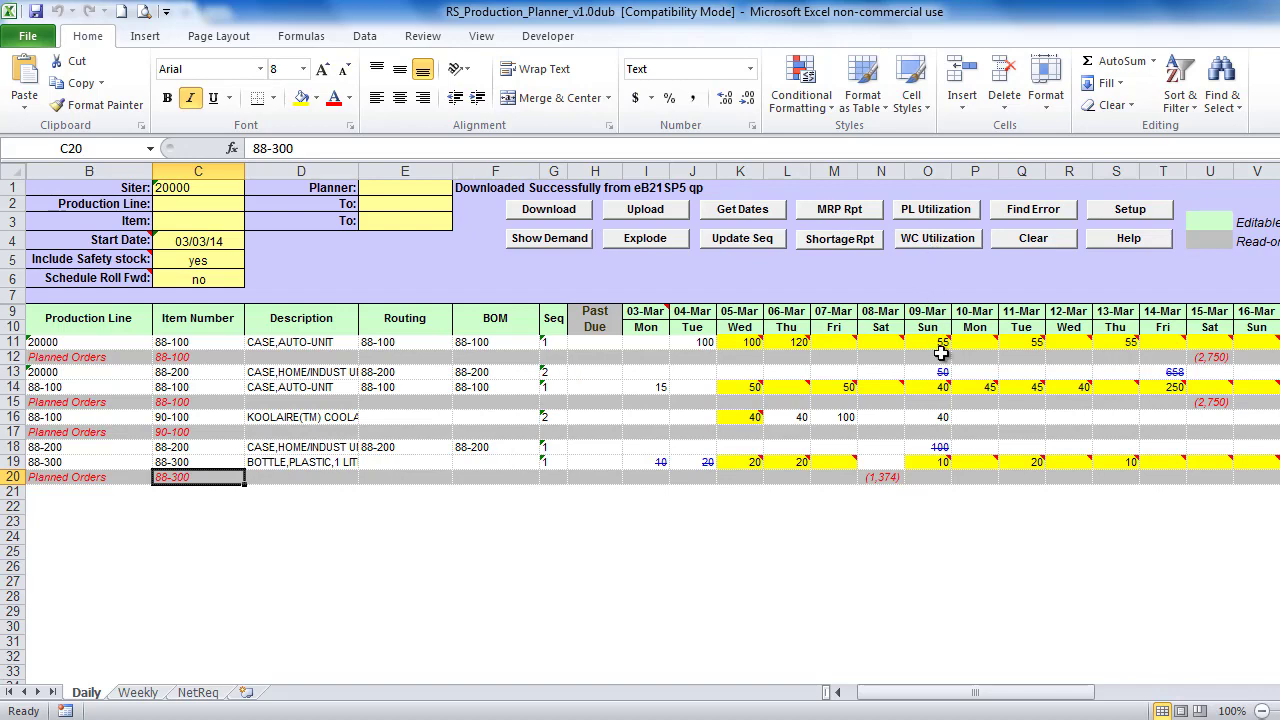
mouse_move(932, 252)
type("100")
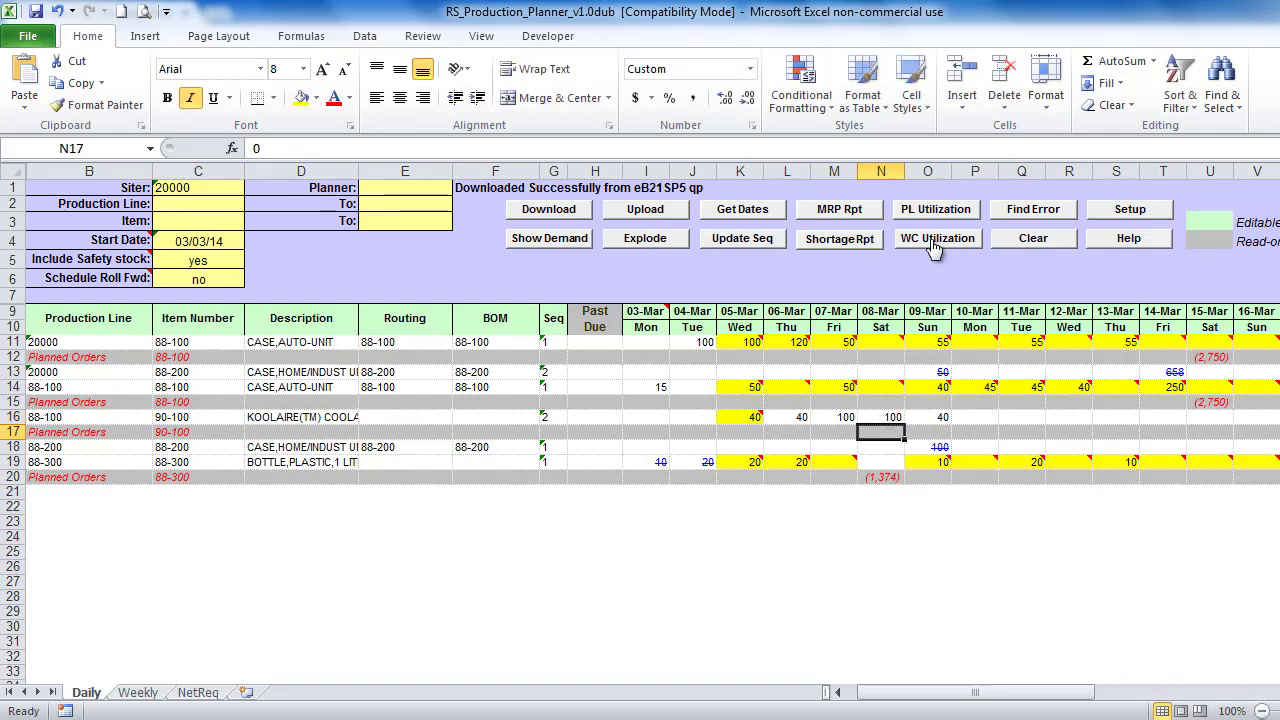
Generate the CRPWC work center utilization report and inspect each order's remaining capacity, including the negative coolant order.
left_click(936, 238)
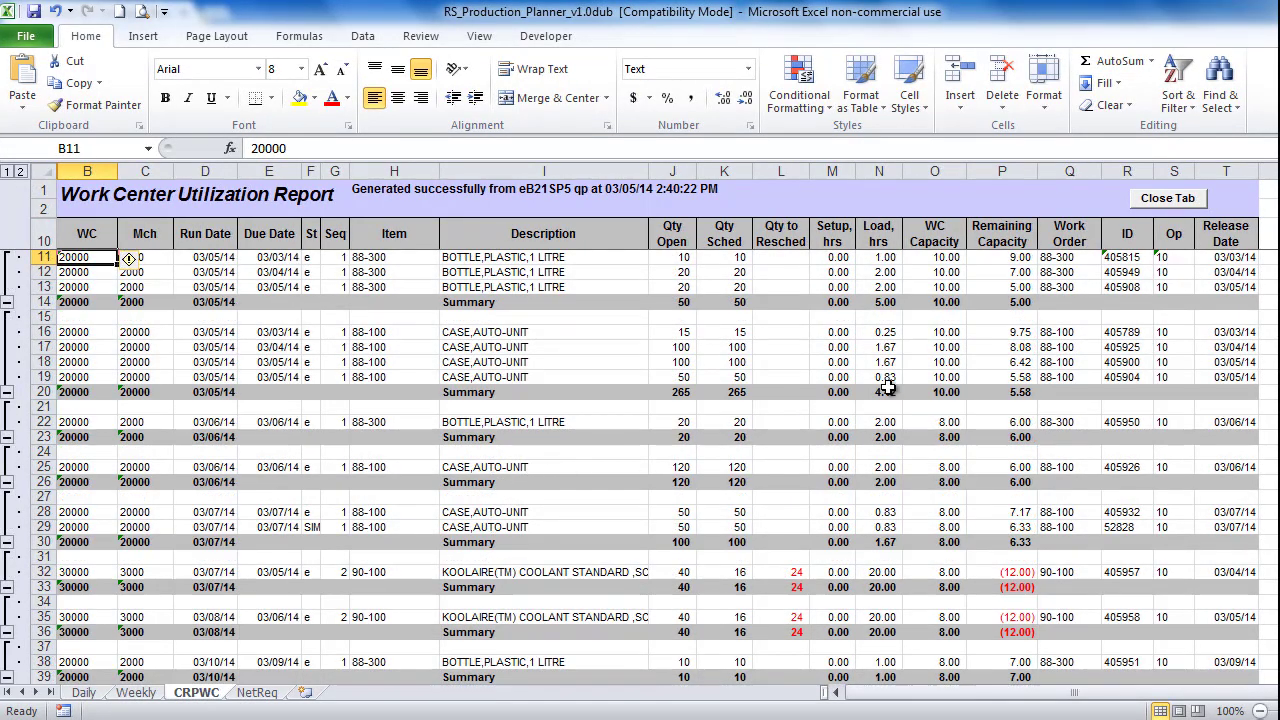
mouse_move(912, 378)
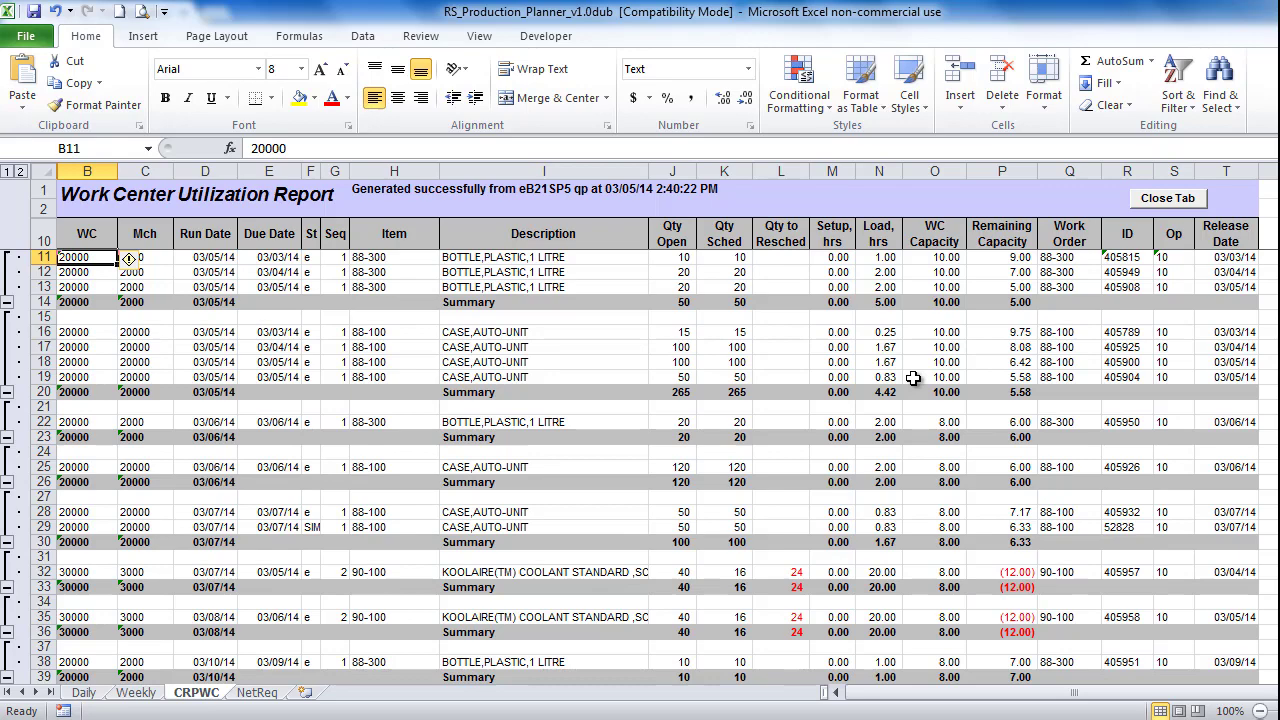
left_click(1002, 256)
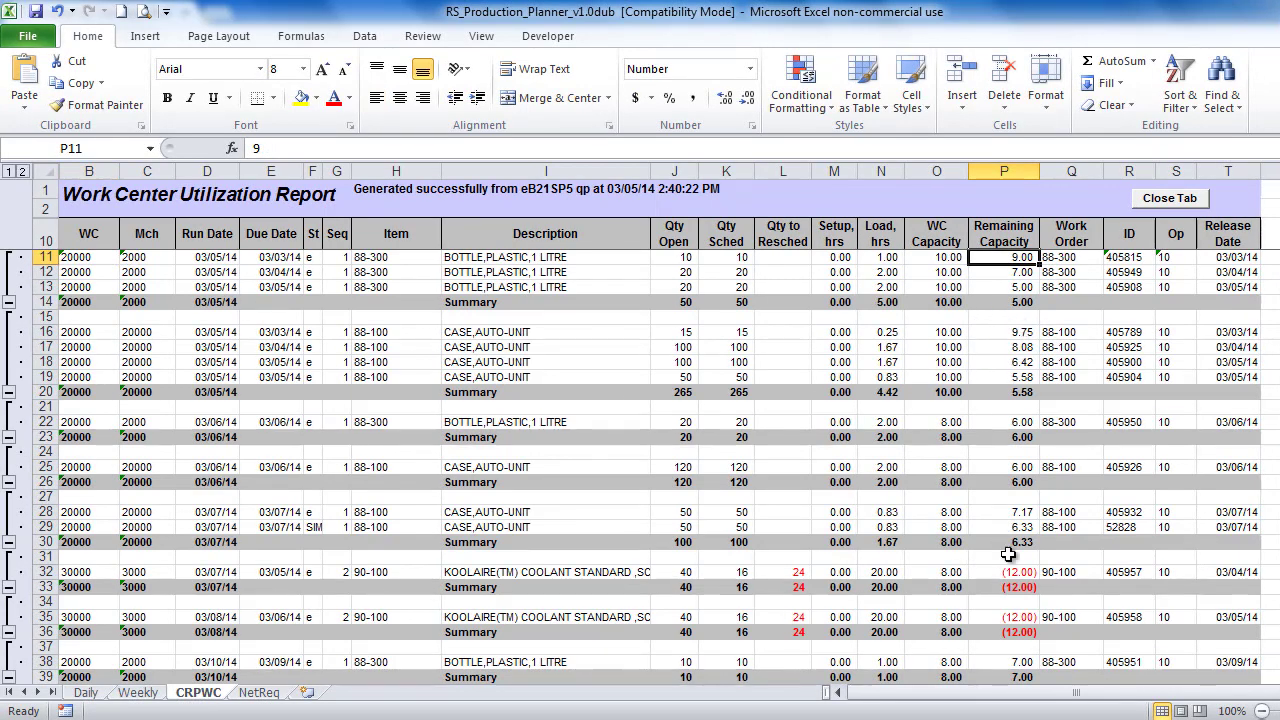
left_click(1008, 572)
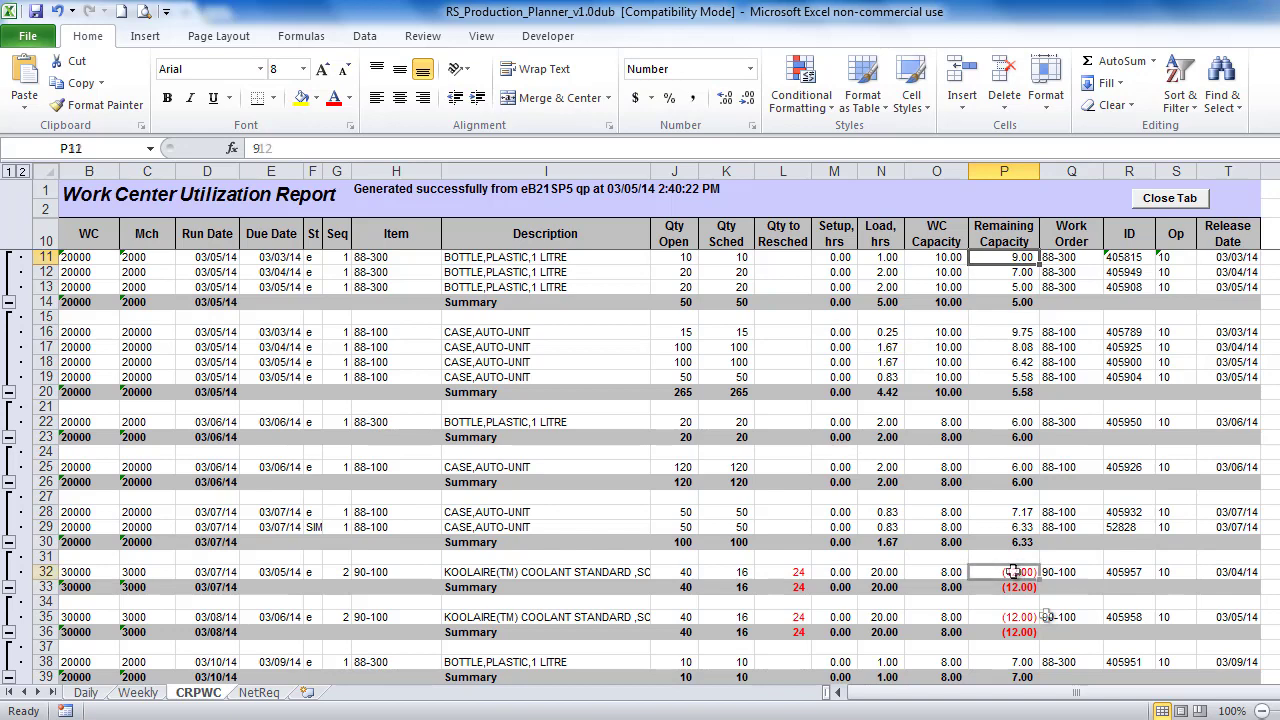
left_click(1004, 572)
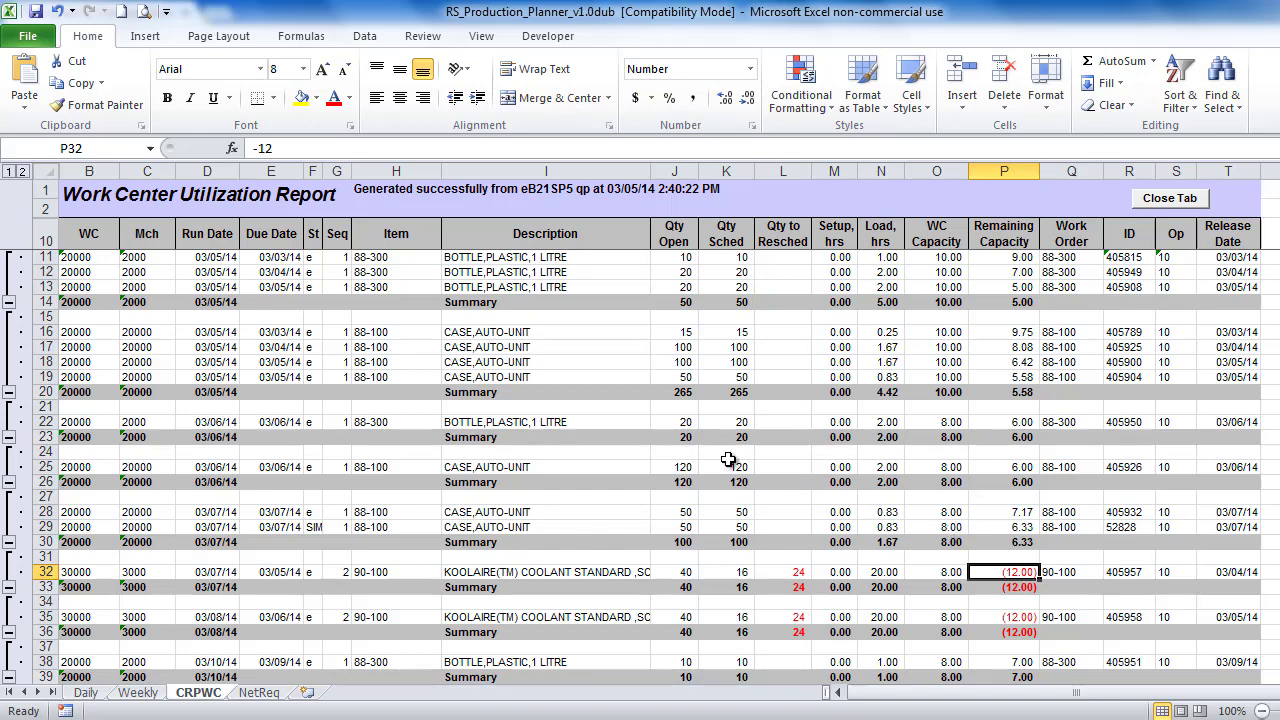
mouse_move(592, 444)
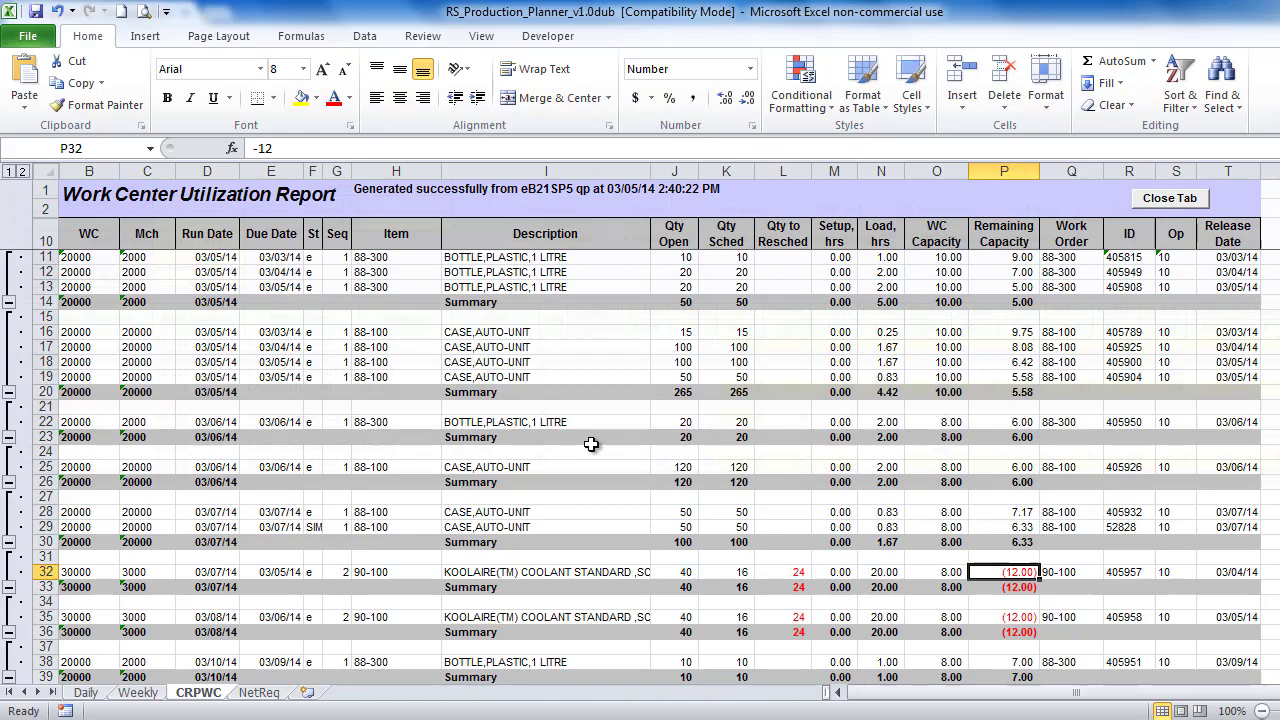
left_click(86, 698)
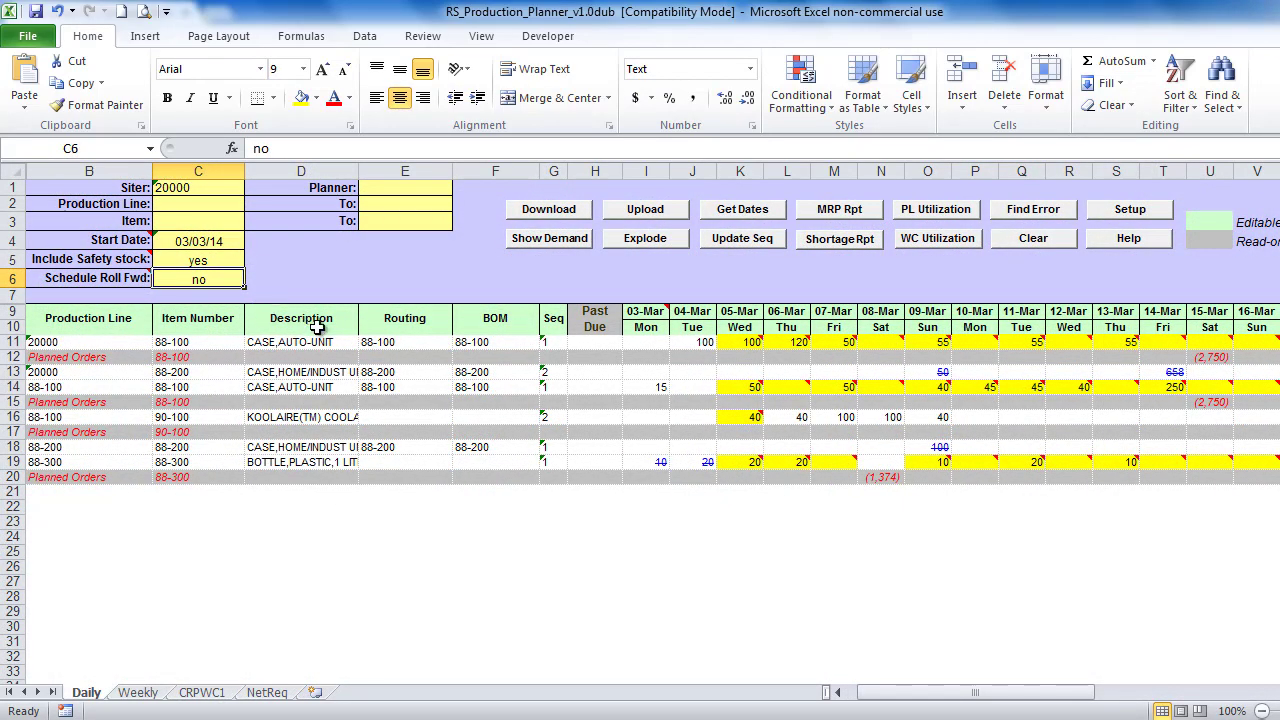
Set Schedule Roll Fwd to yes and confirm the CRPWC1 report shows no negative remaining capacity.
left_click(936, 238)
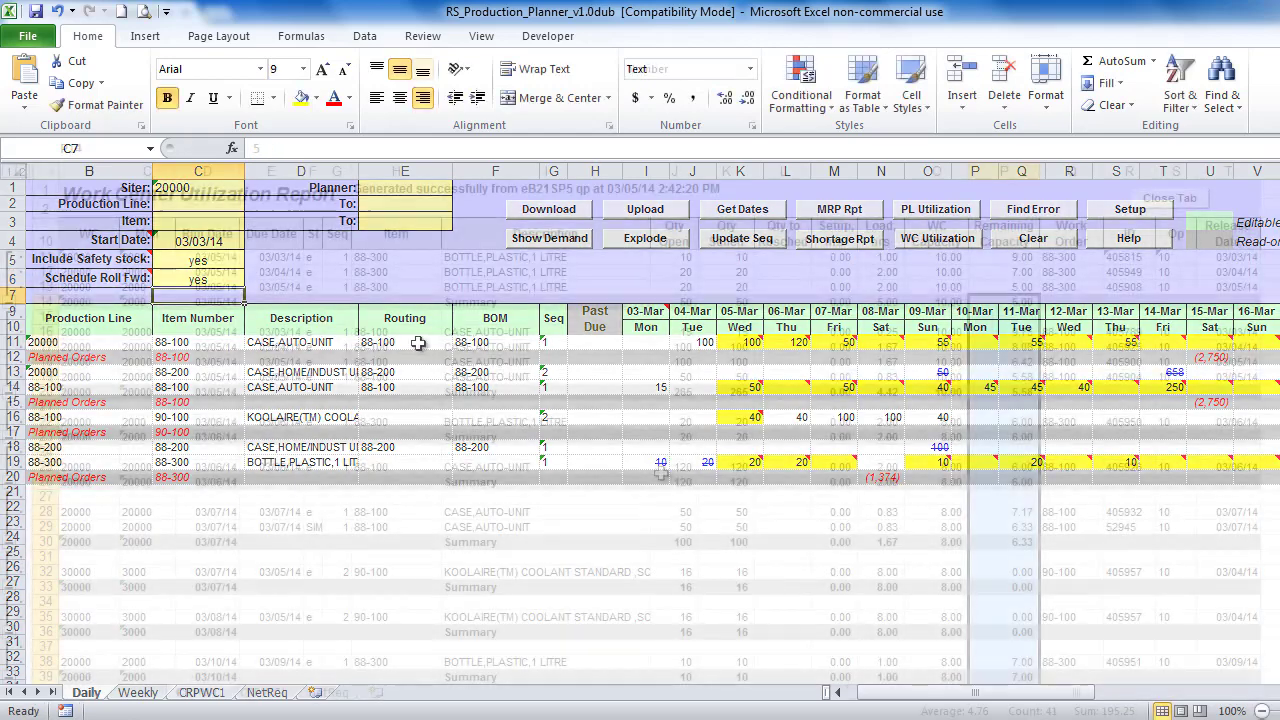
left_click(200, 694)
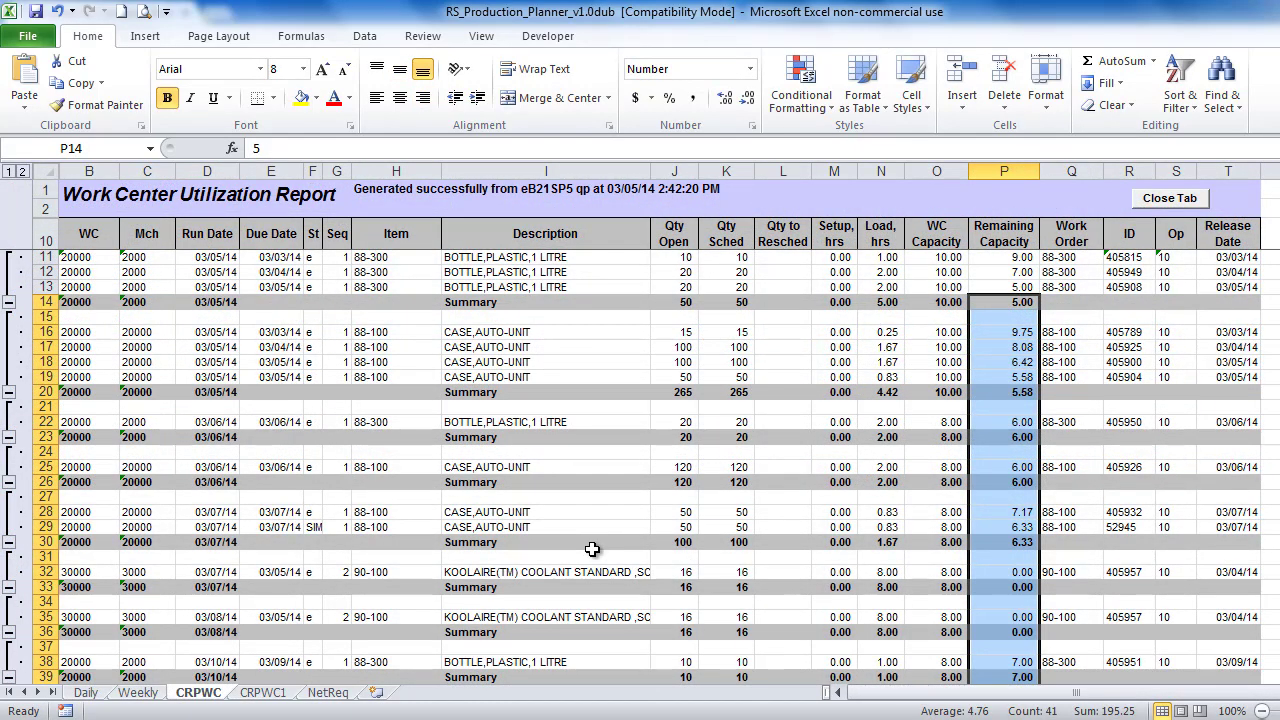
left_click(84, 684)
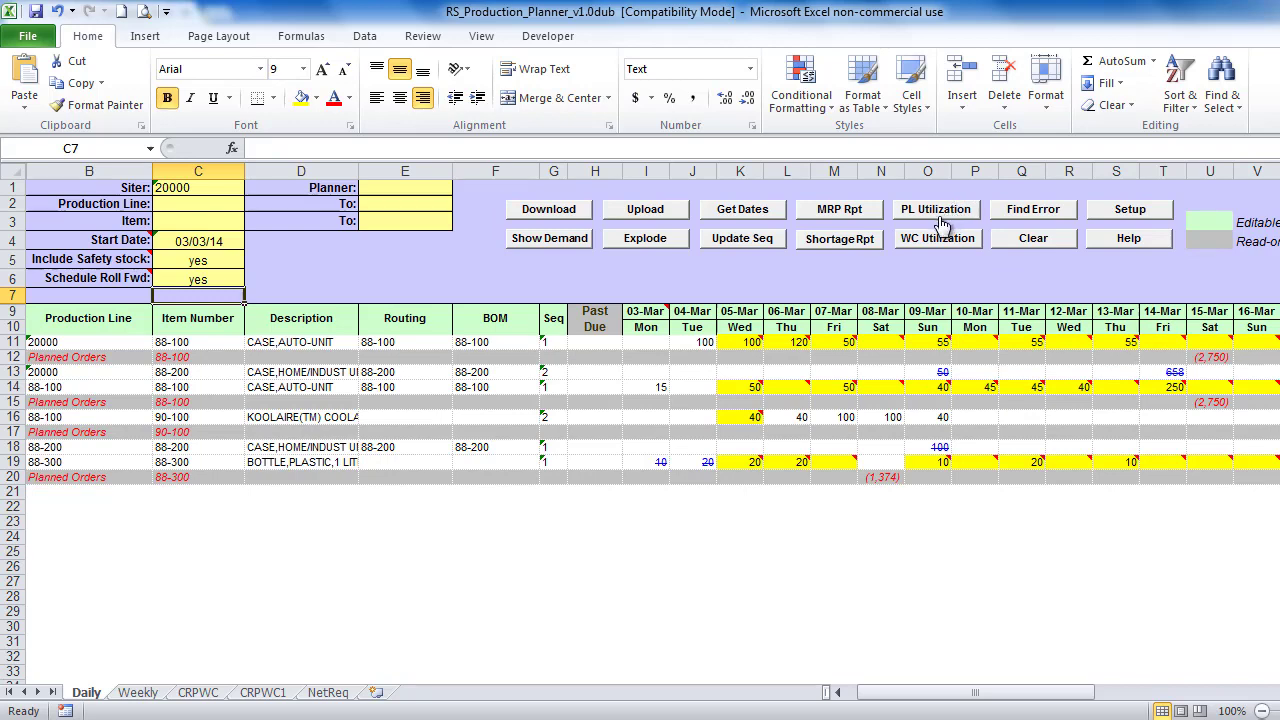
Generate the CRPPL production line utilization report, expand its order details, and return to the Daily sheet.
left_click(936, 210)
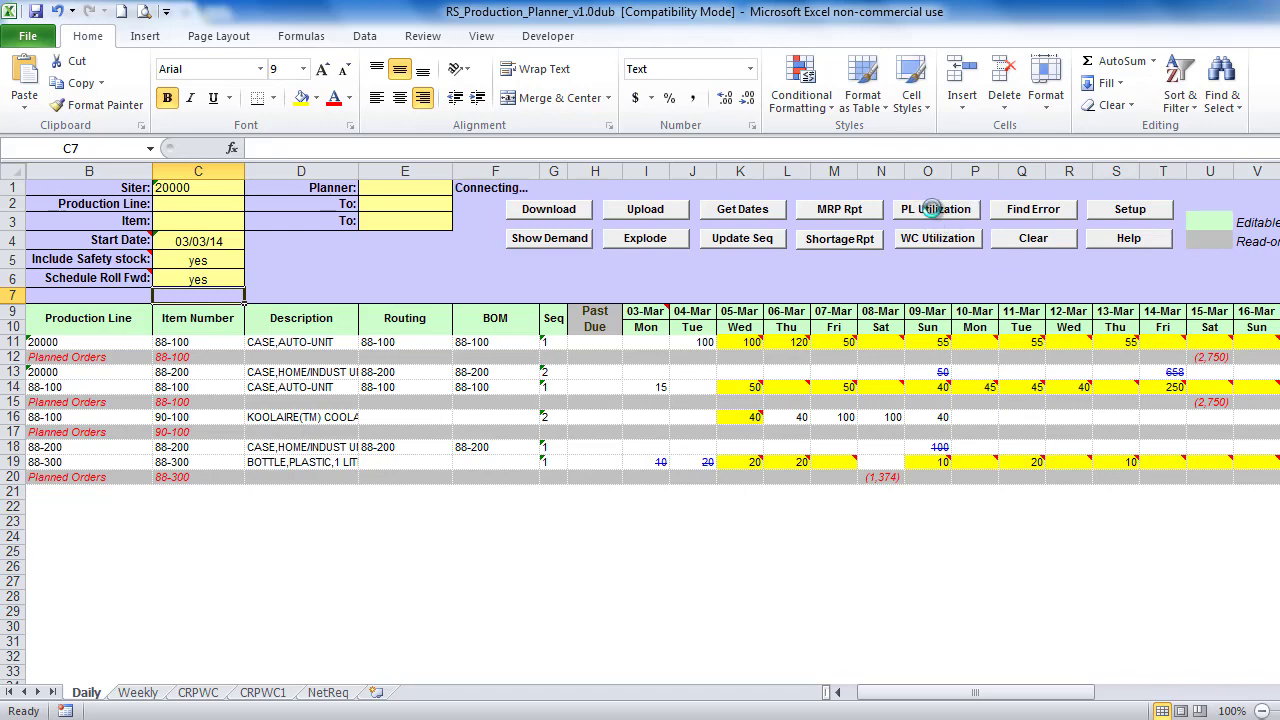
left_click(936, 210)
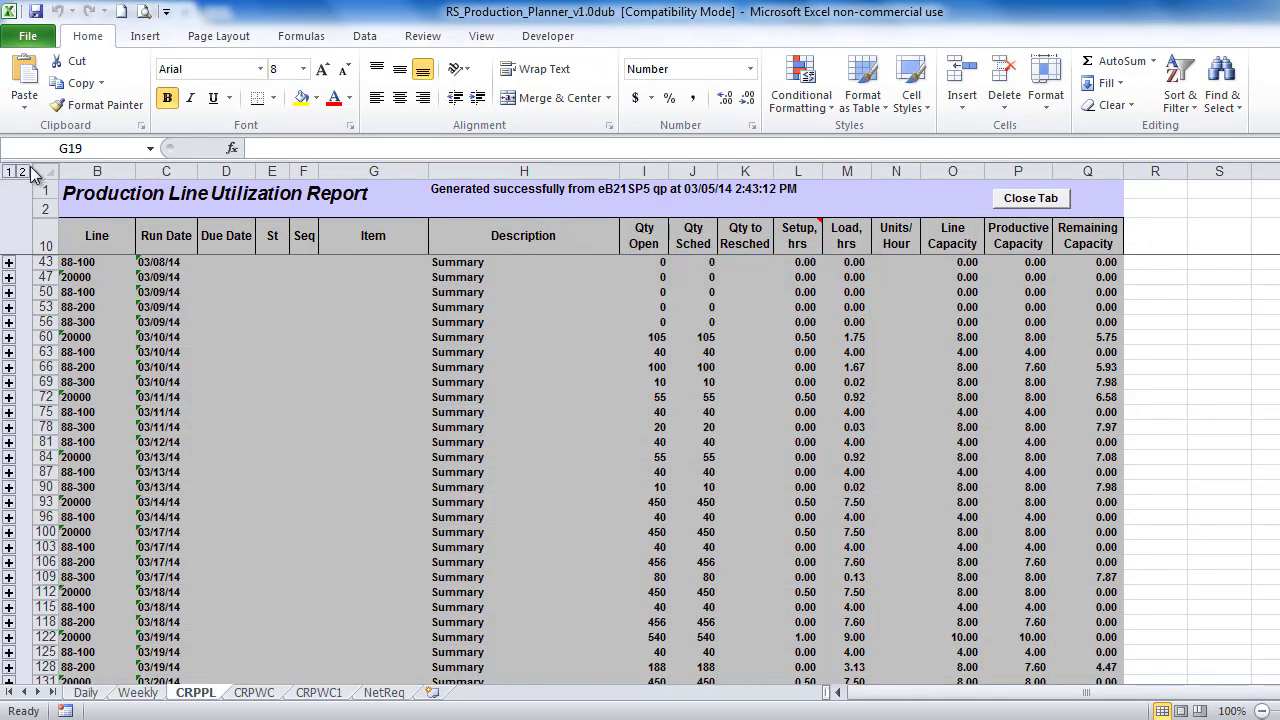
left_click(22, 172)
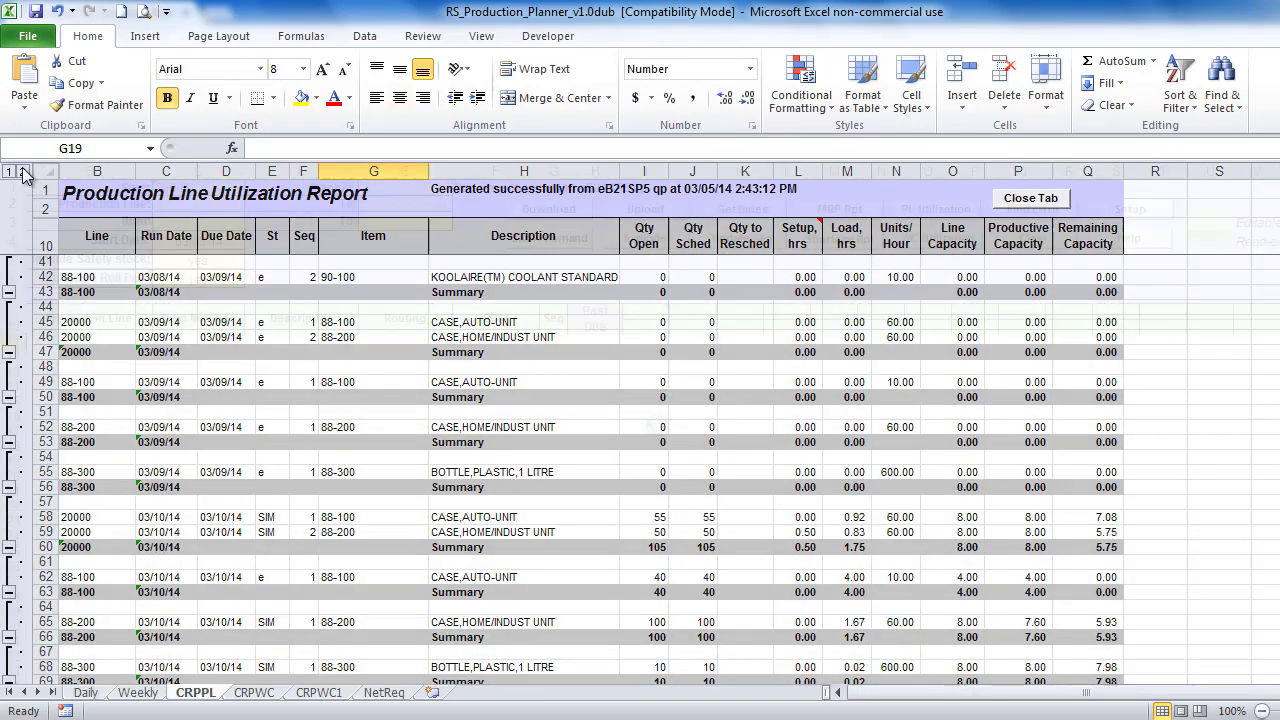
left_click(88, 686)
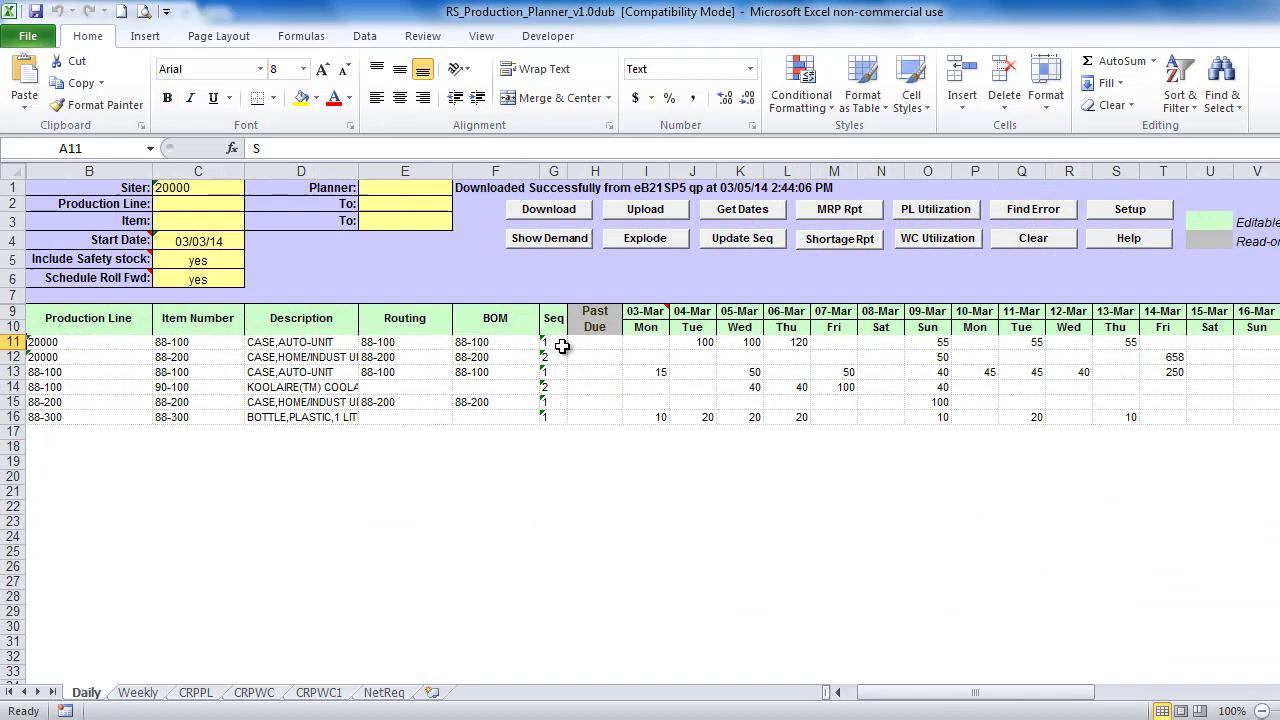
Renumber the Seq cells G11:G16 so the second line-20000 item has sequence 2.
left_click_drag(552, 342, 552, 418)
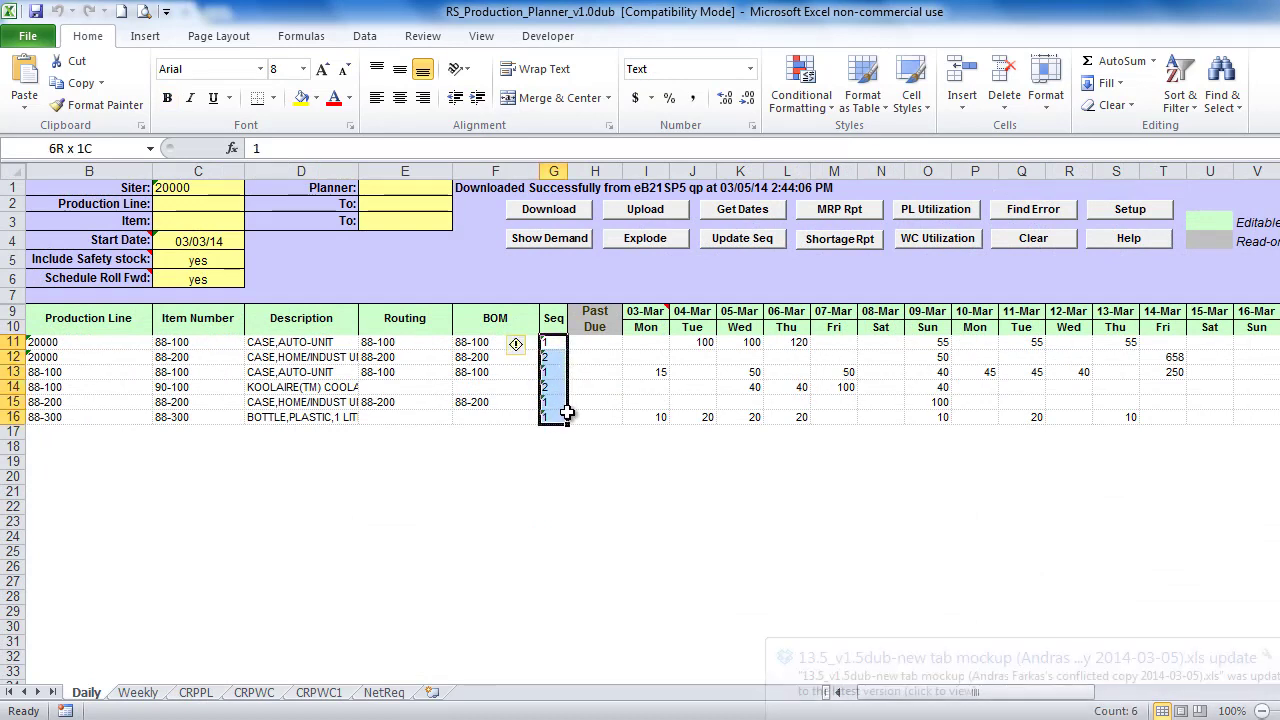
left_click(552, 342)
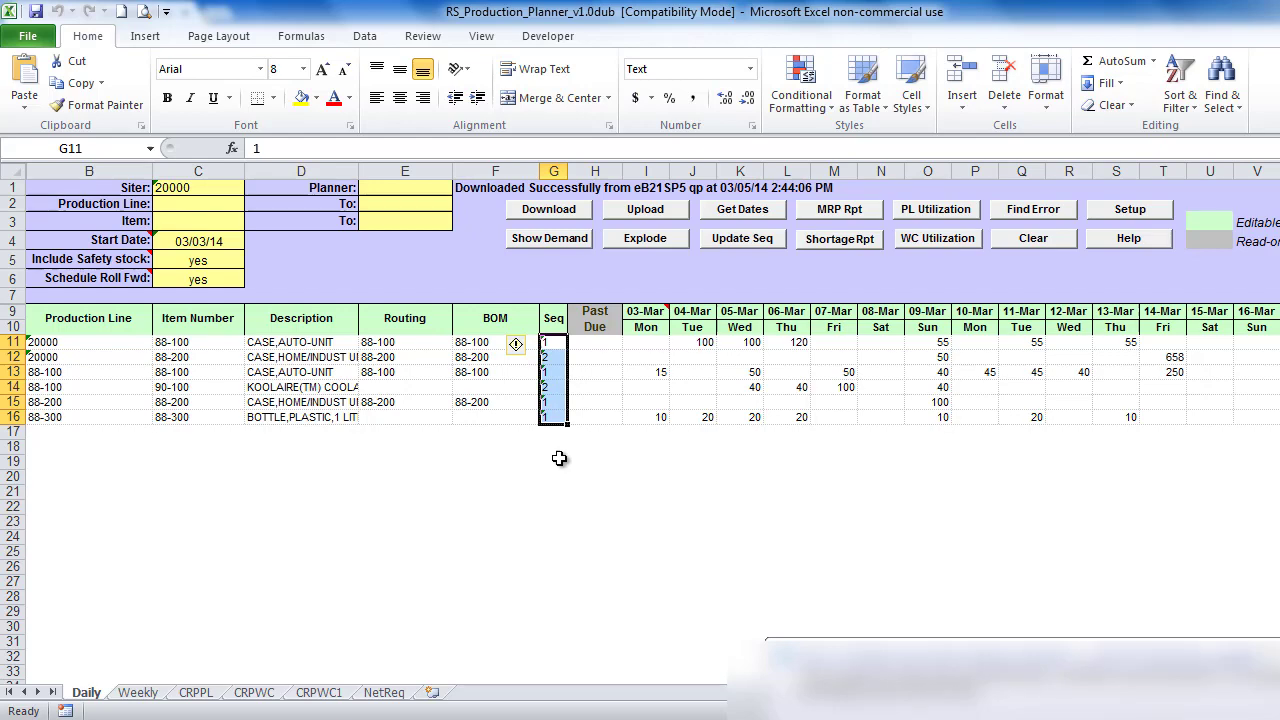
left_click(552, 372)
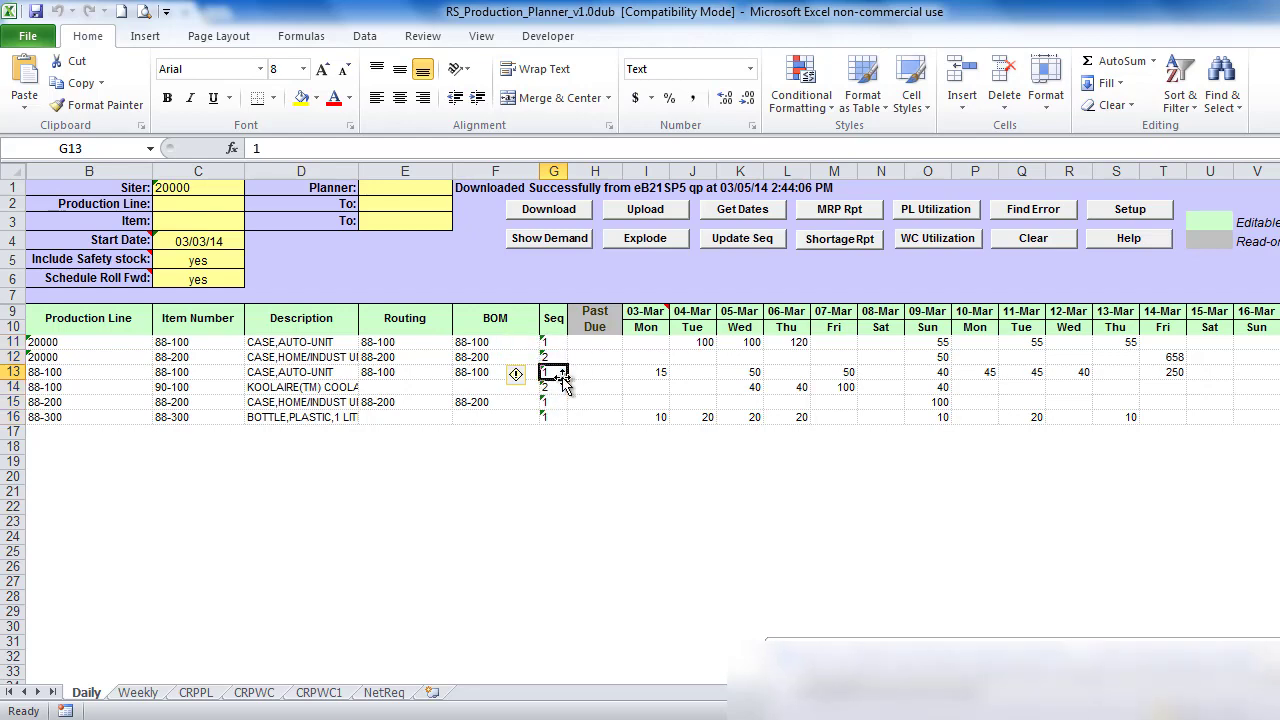
left_click(552, 356)
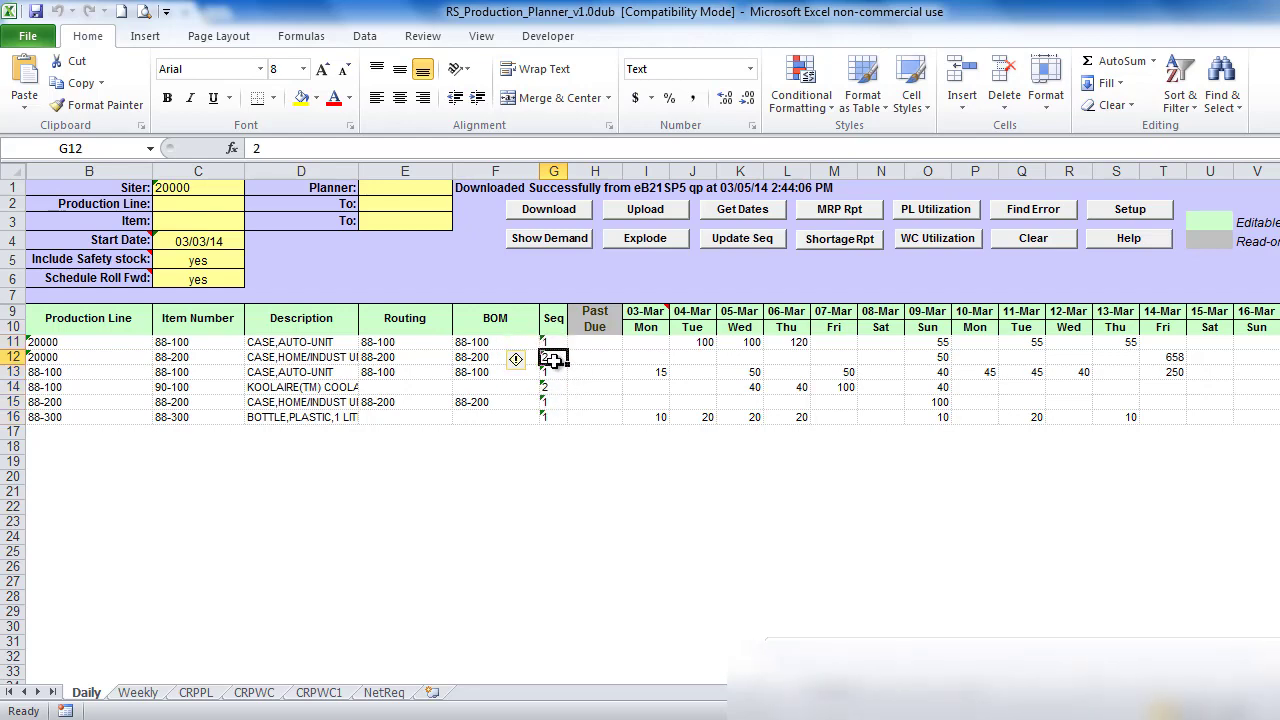
left_click(552, 372)
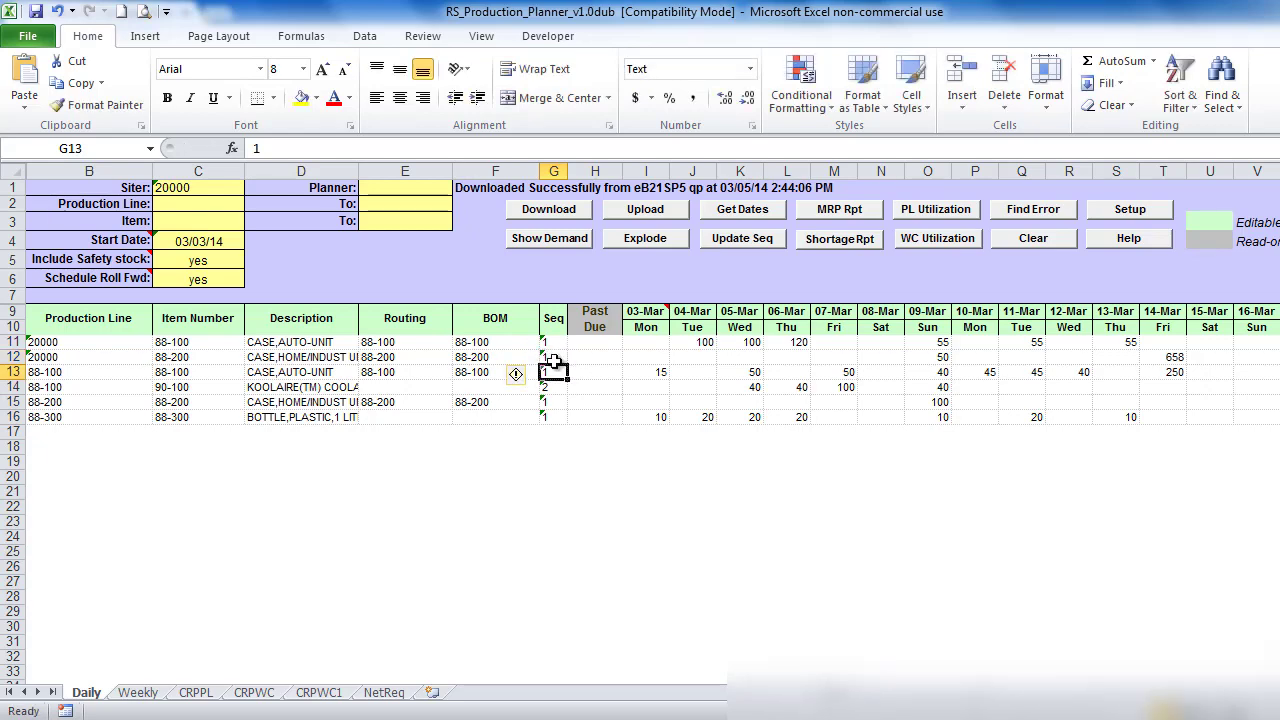